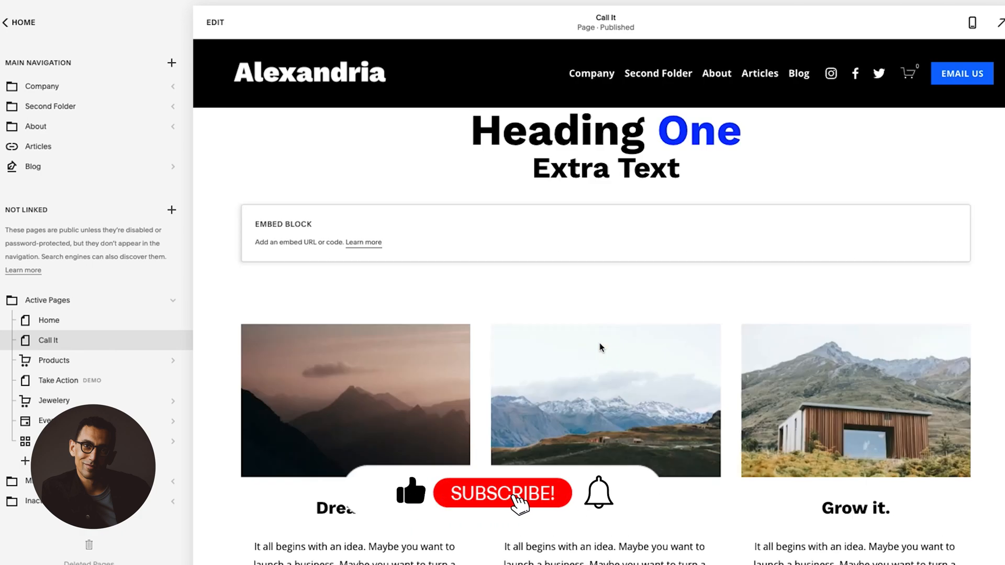
Step: Select the Call It page in the Pages panel and enter its editor
scroll("down", 3)
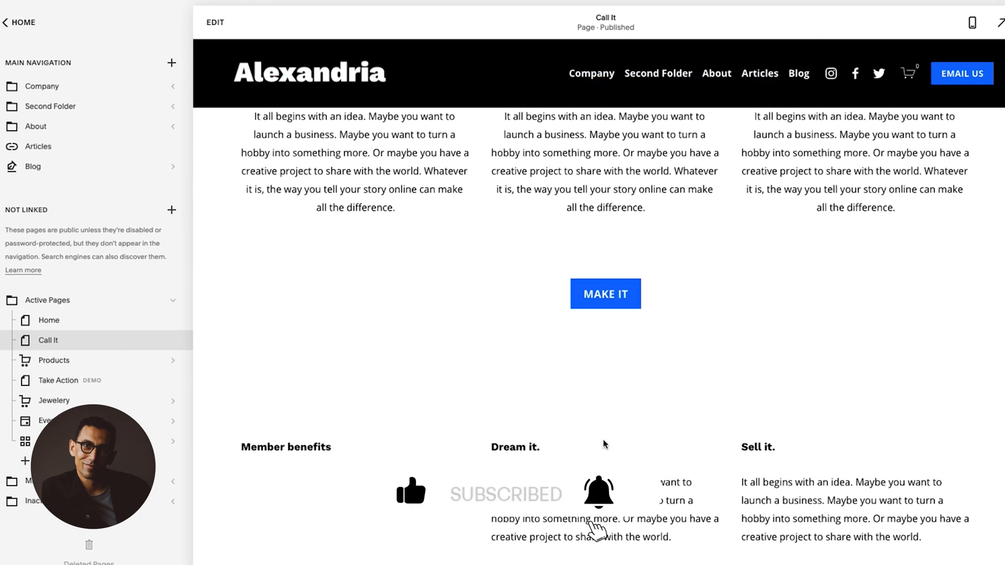
scroll("down", 3)
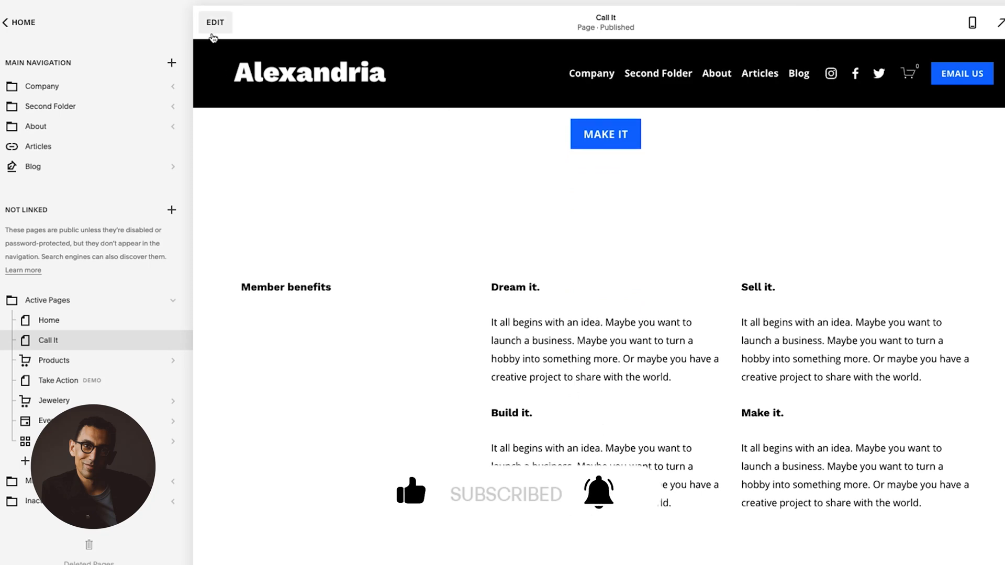
left_click(215, 22)
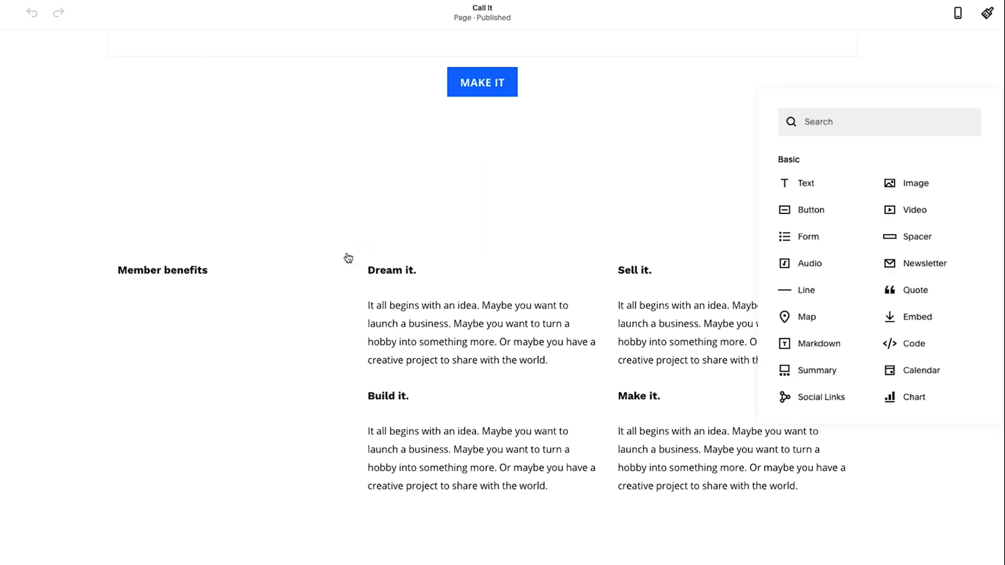
Step: Add a Code block beside Member benefits containing <p id=""></p> with the cursor inside the quotes
type("code")
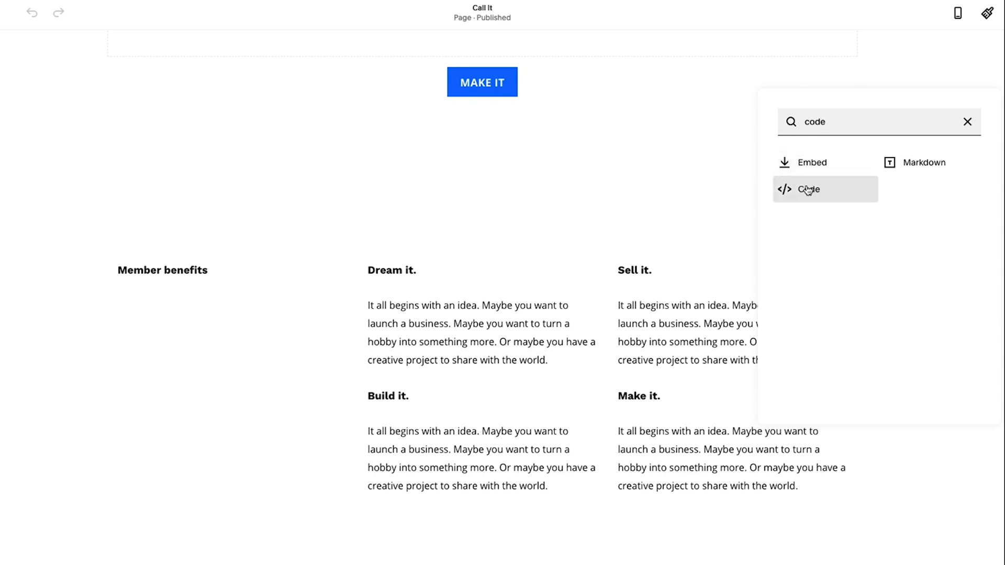
left_click(809, 190)
type("<")
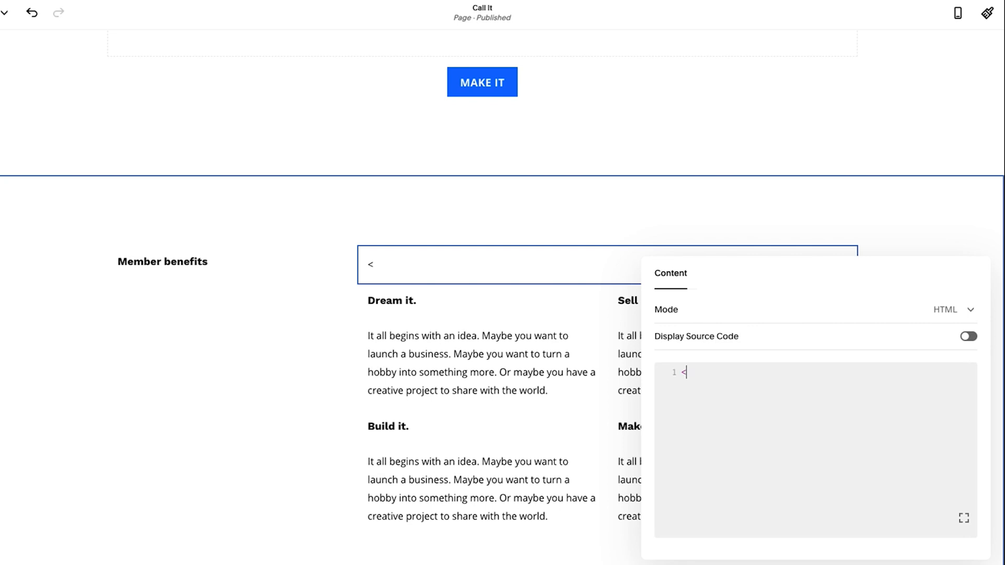
type("p")
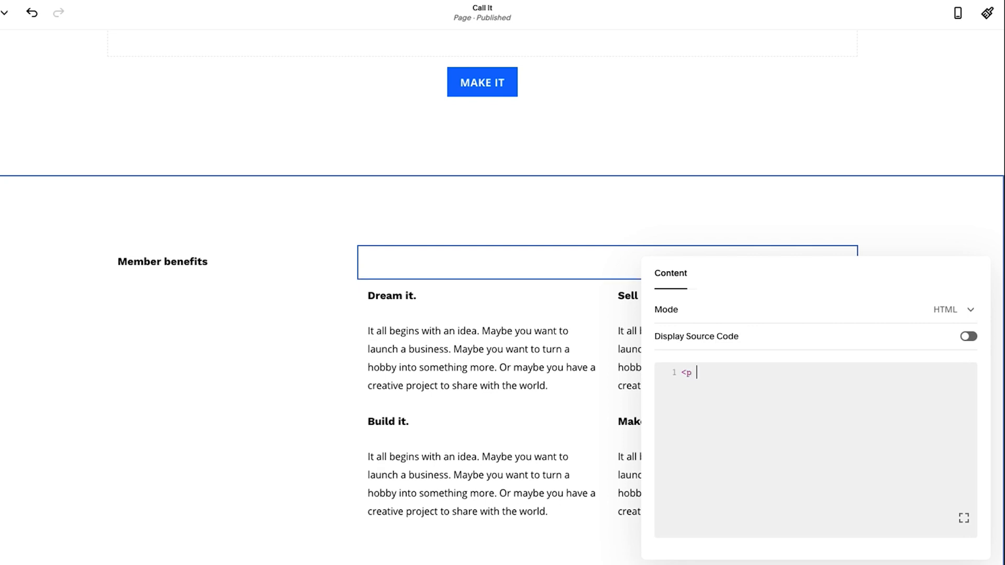
type("id")
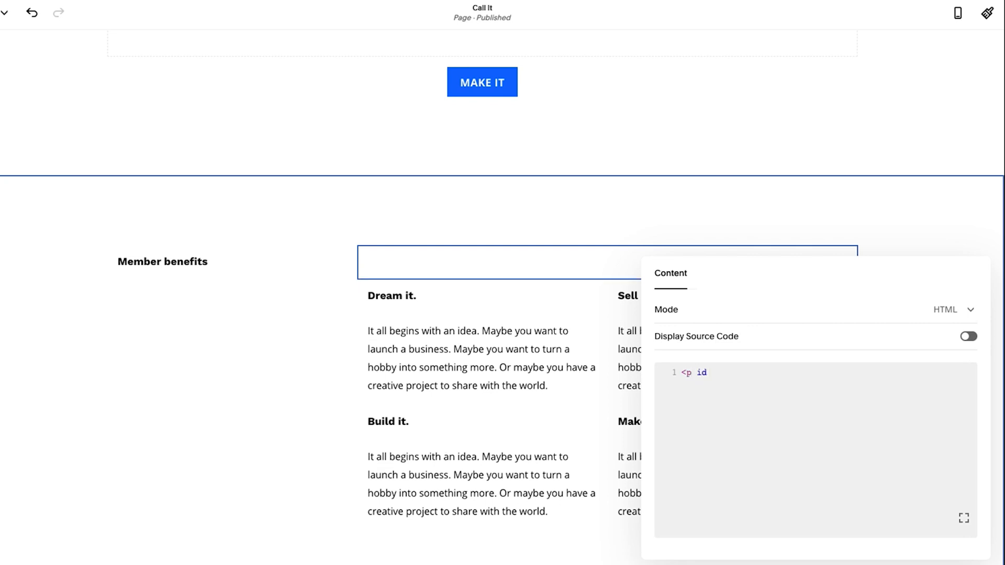
type("=\"\">")
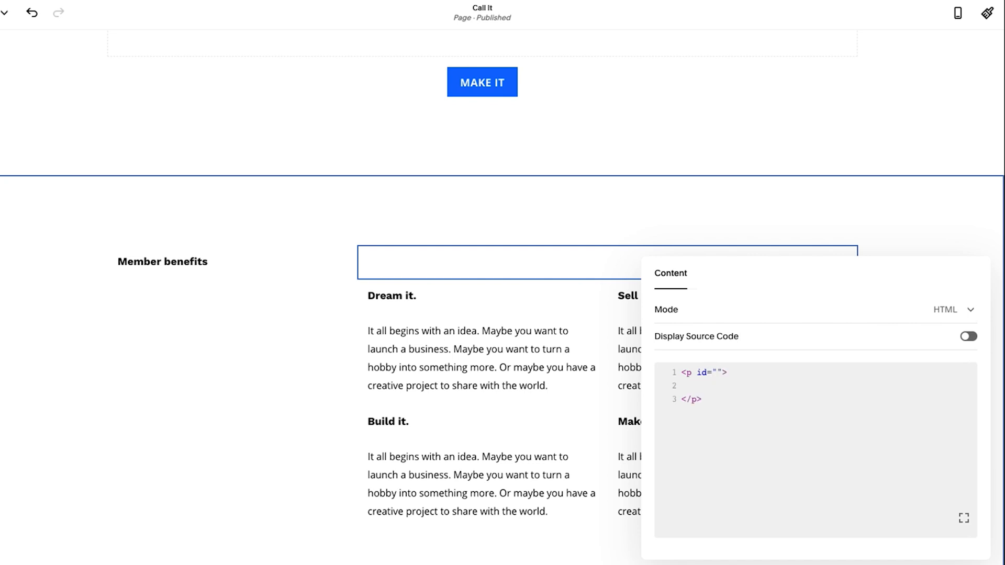
left_click(685, 398)
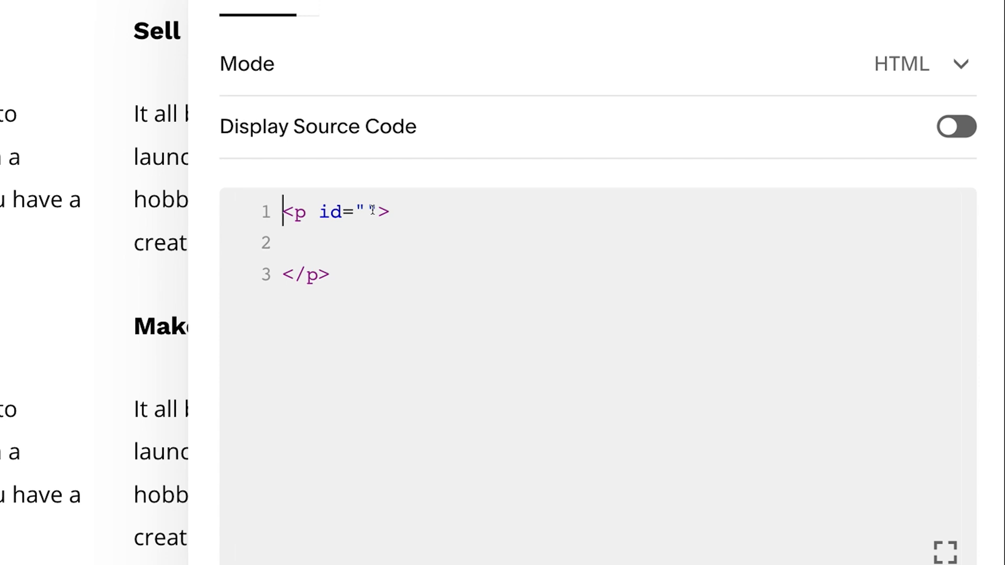
Step: Give the empty paragraph the id 'benefits' as a one-line anchor tag
type("be")
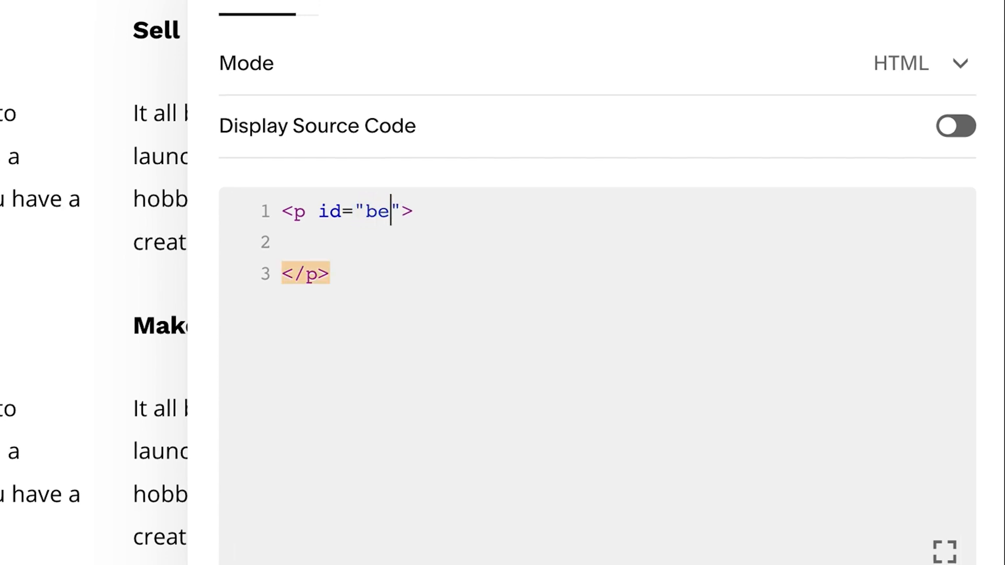
type("nefits")
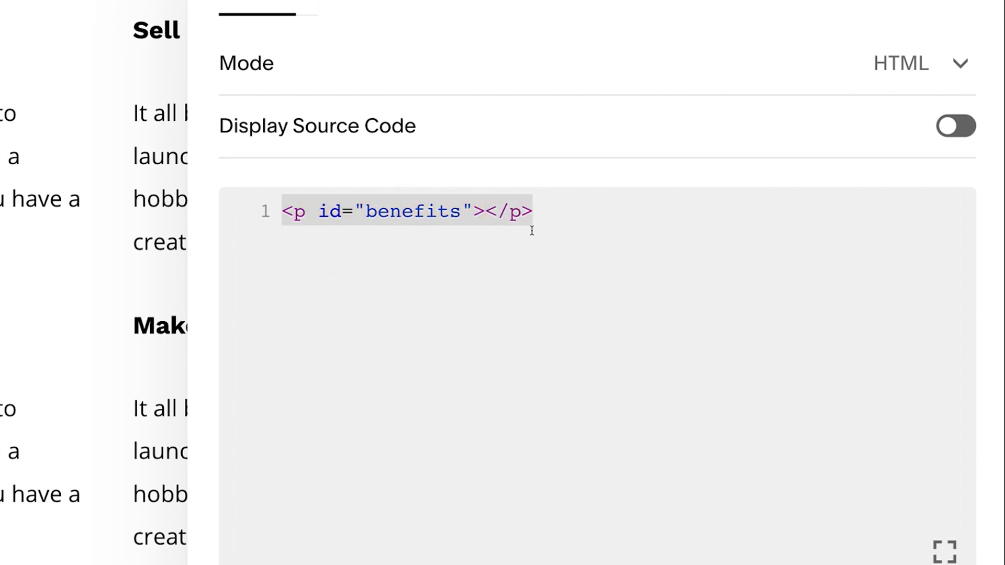
mouse_move(620, 402)
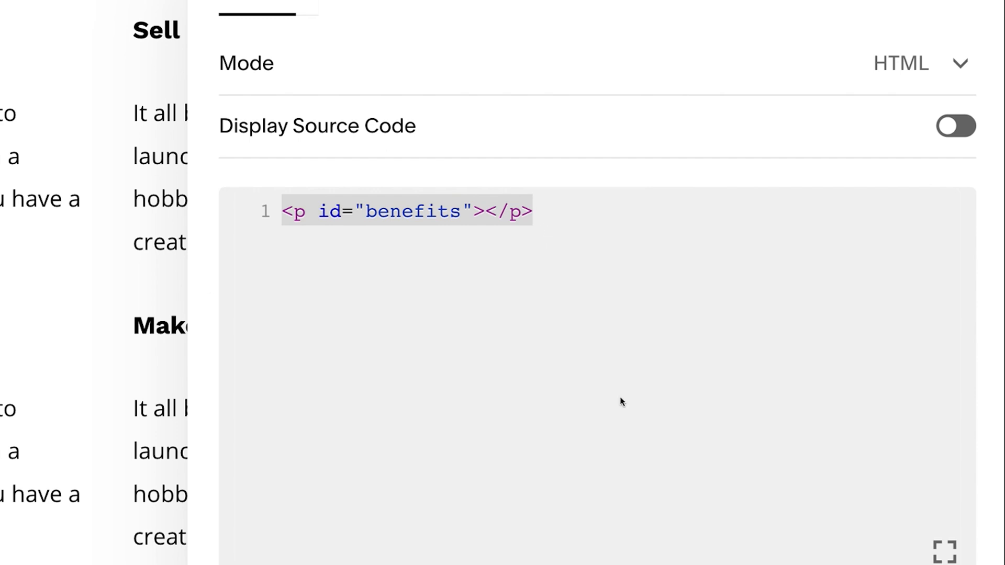
mouse_move(401, 293)
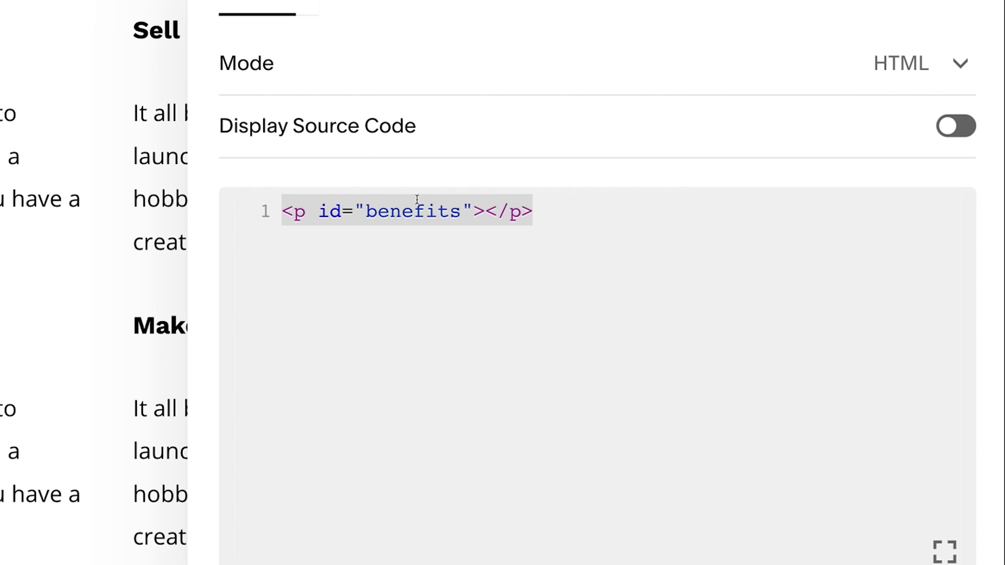
mouse_move(440, 230)
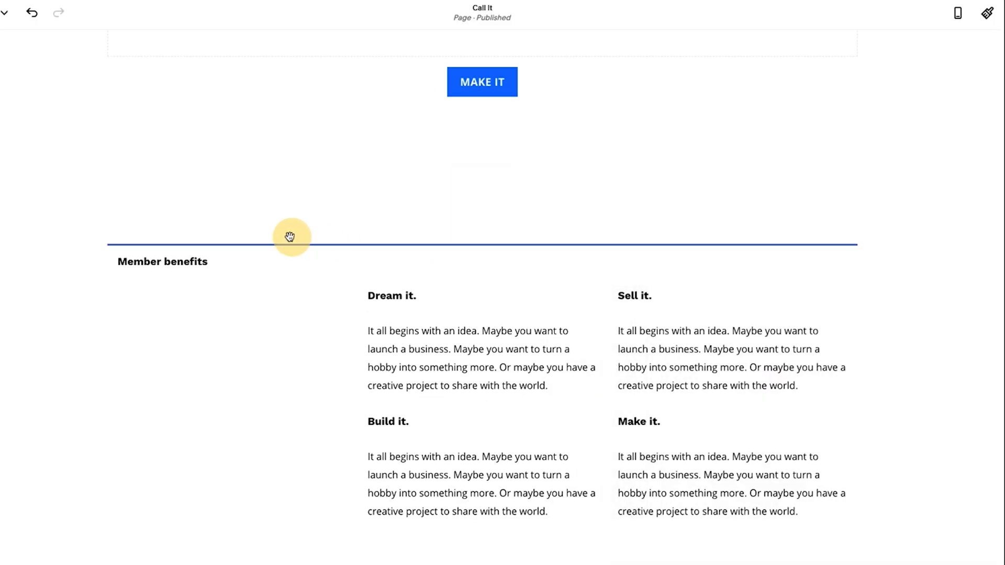
mouse_move(252, 239)
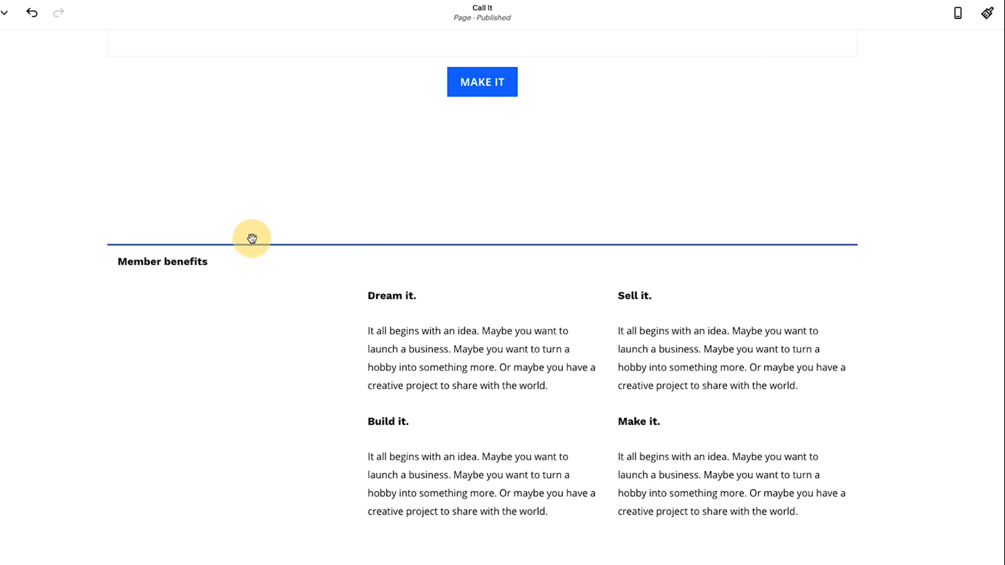
Step: Place the benefits code block full width above the Member benefits row
left_click(250, 238)
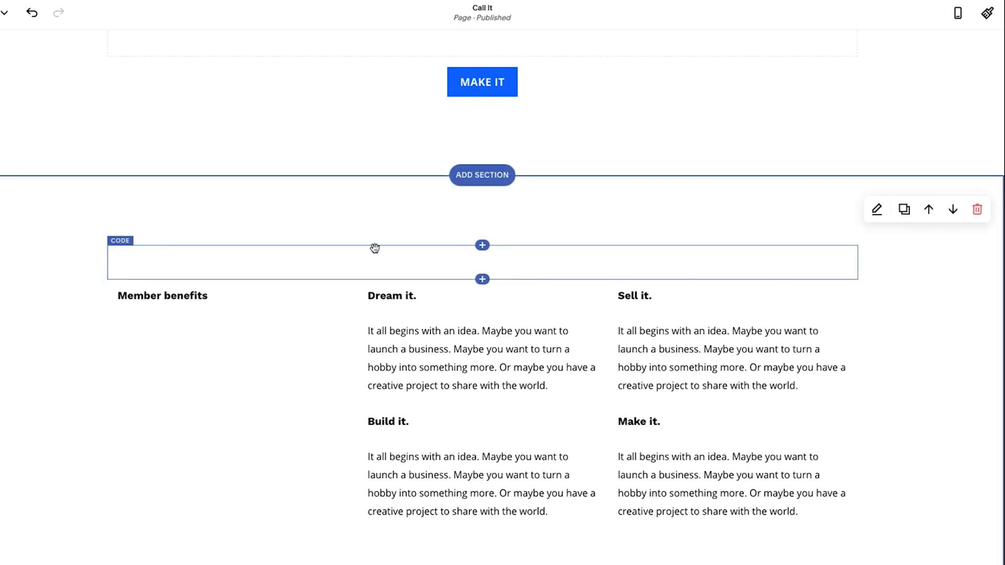
mouse_move(424, 272)
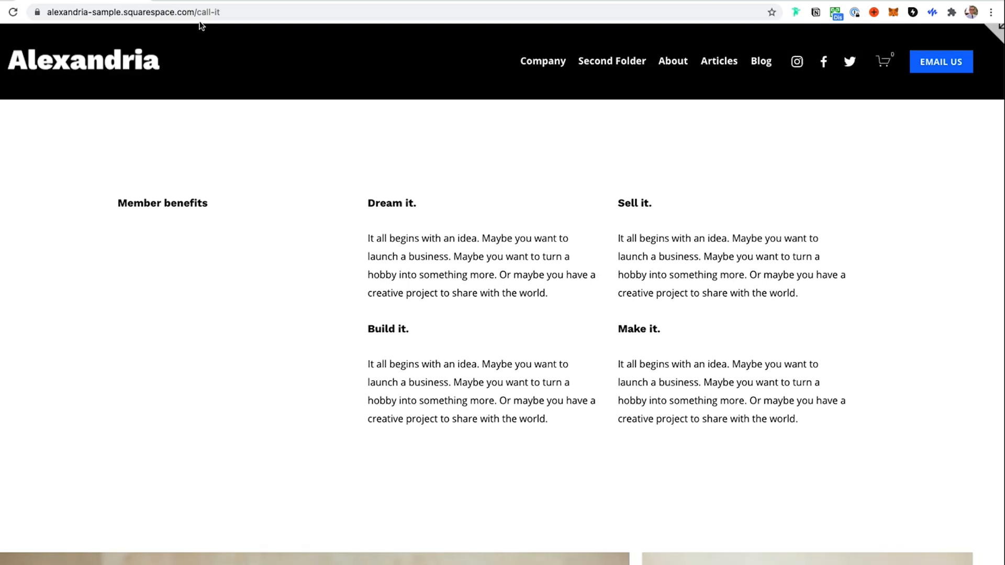
mouse_move(204, 26)
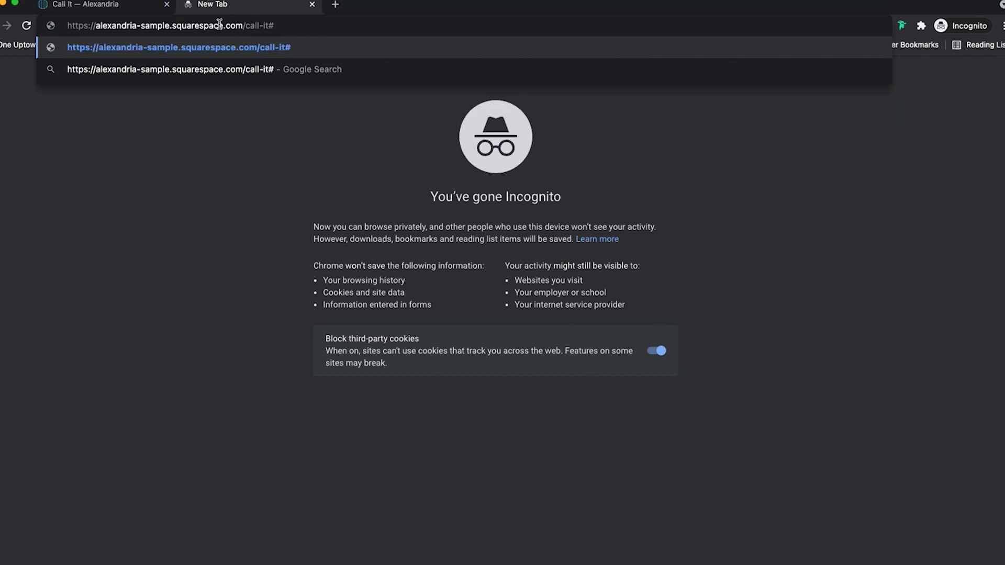
Step: Enter the live /call-it#benefits address in an Incognito window
type("benefits")
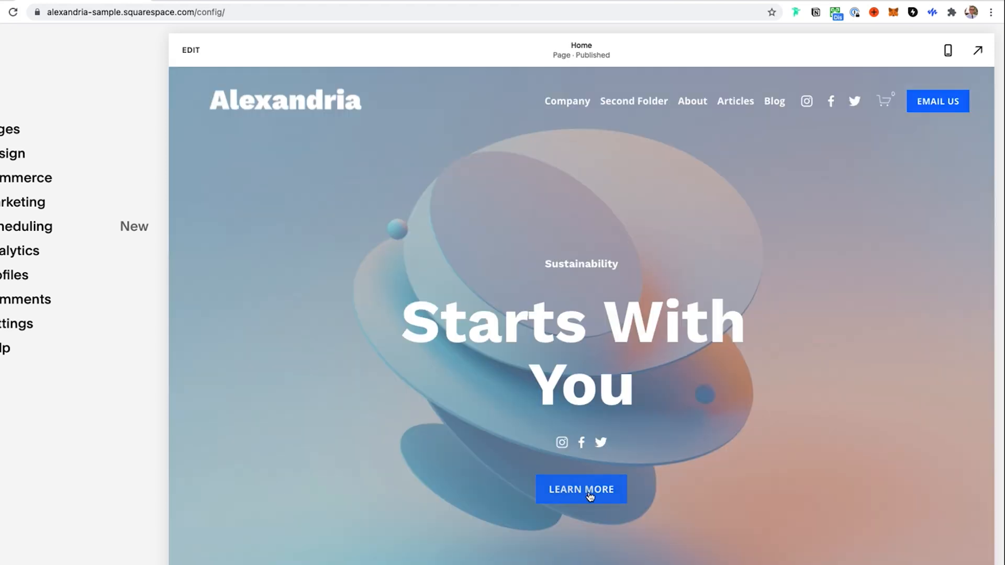
Step: Link the home page Learn More button to /call-it#benefits
left_click(190, 50)
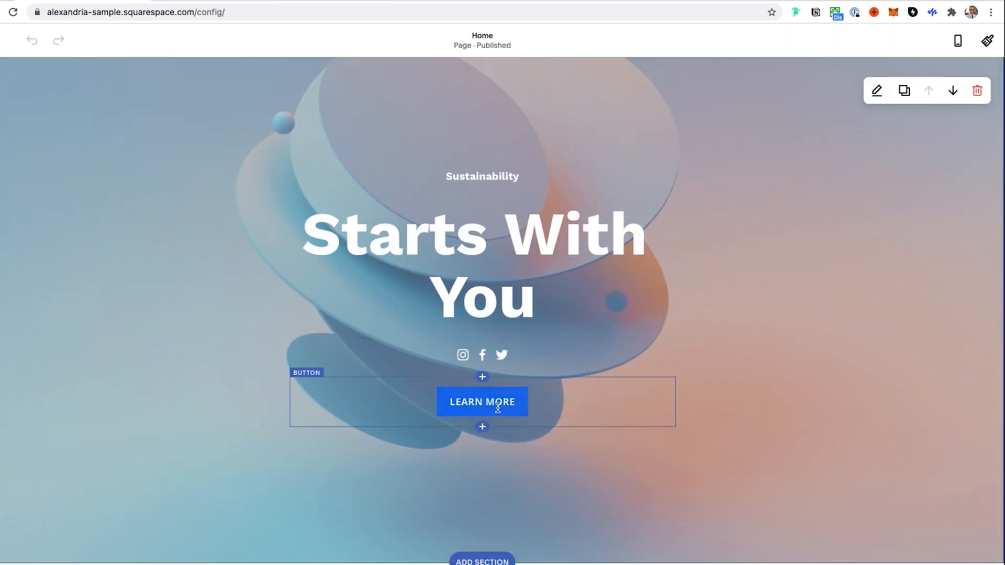
left_click(482, 401)
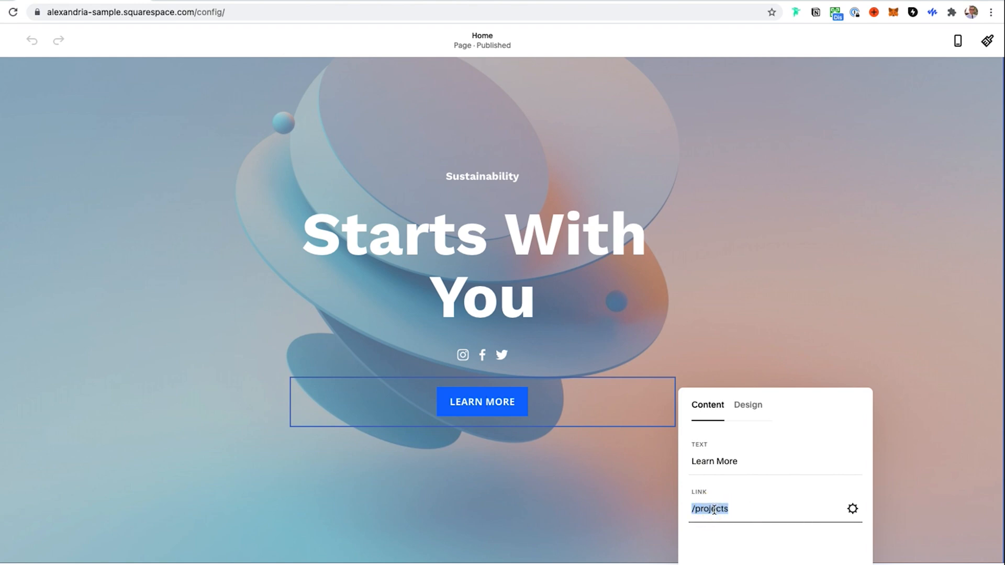
type("/call-")
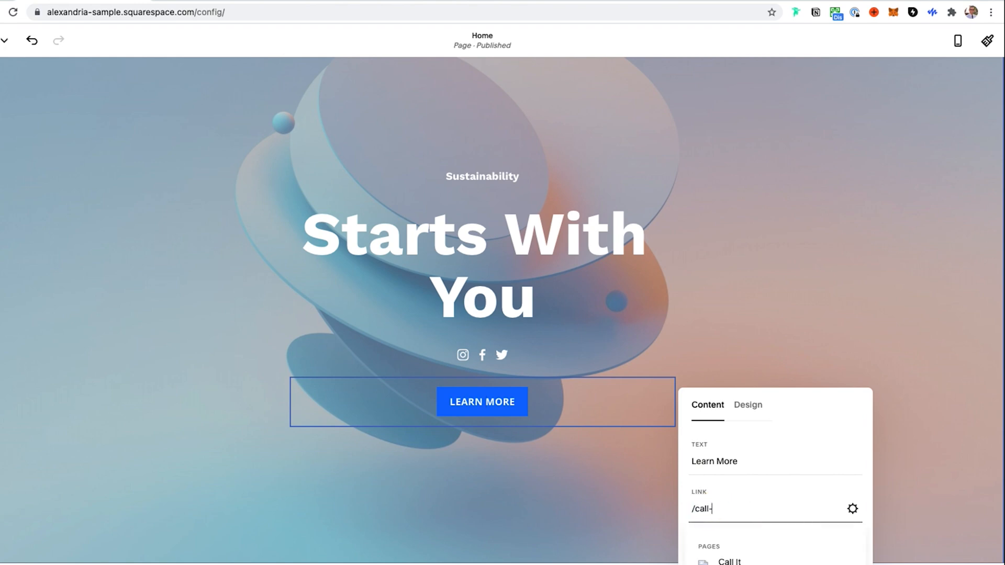
type("it")
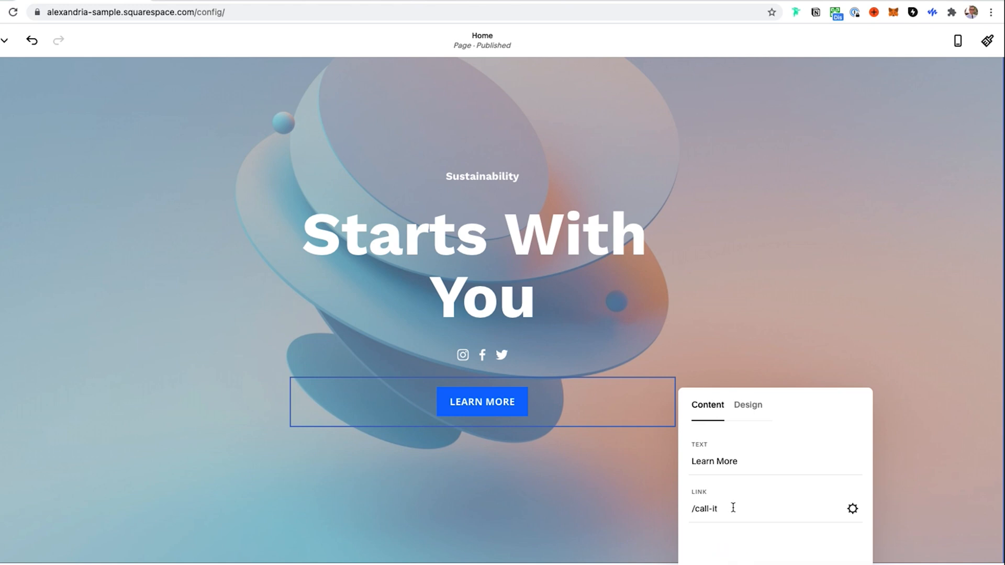
type("#")
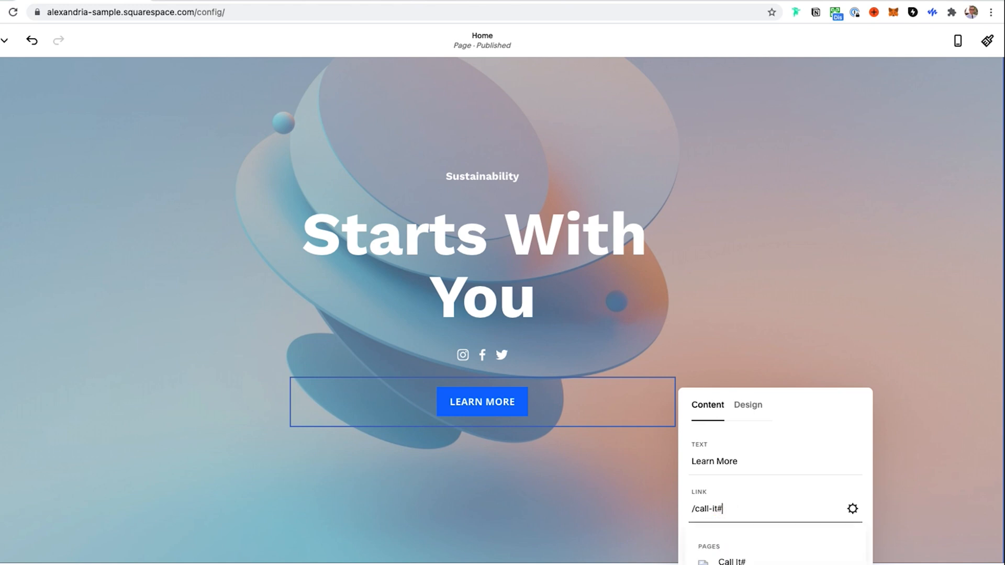
type("benefits")
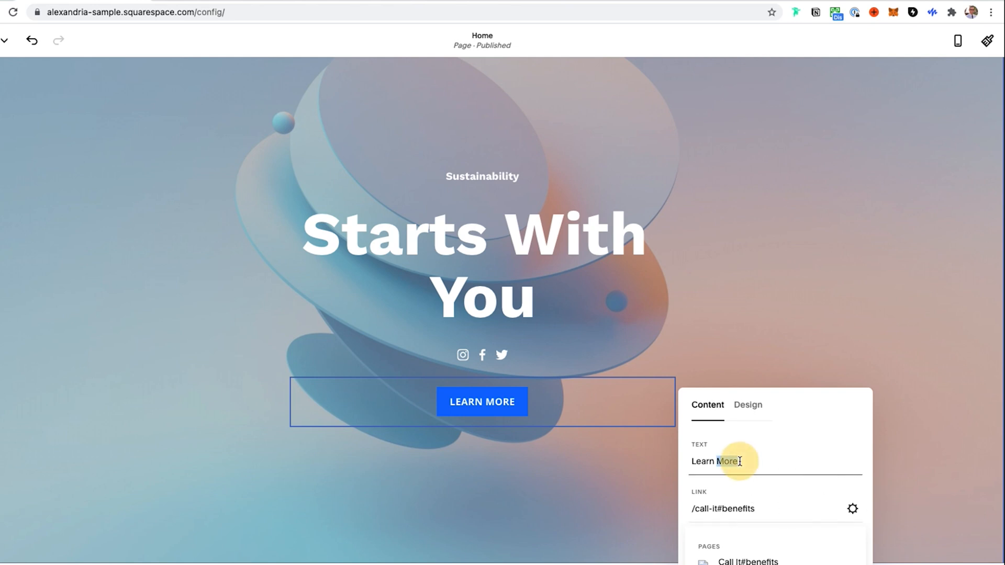
Step: Rename the button text to Member Benefits and exit the editor
type("Member Benefits")
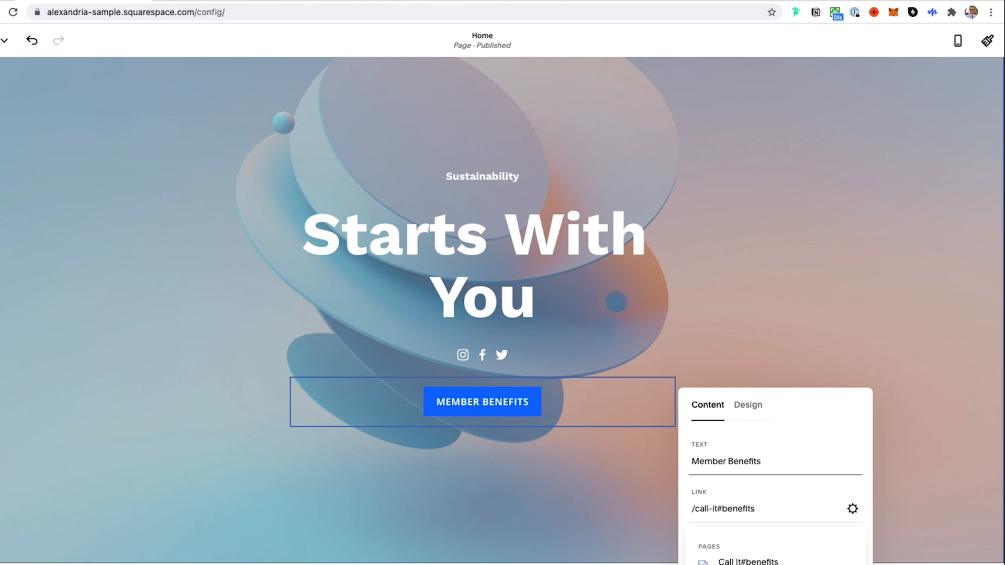
left_click(13, 40)
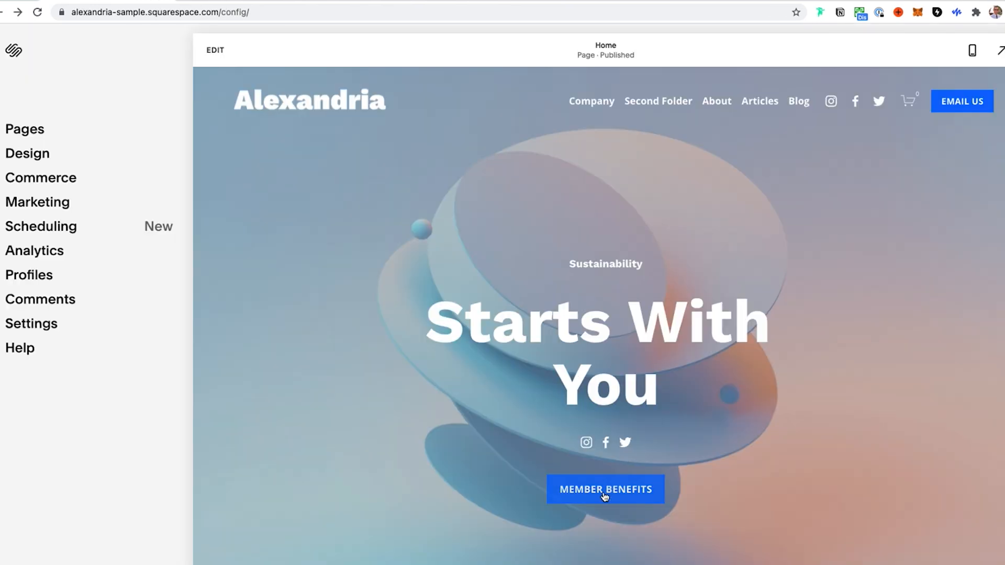
Step: Follow the Member Benefits button to the Call It page and check where it lands
left_click(604, 489)
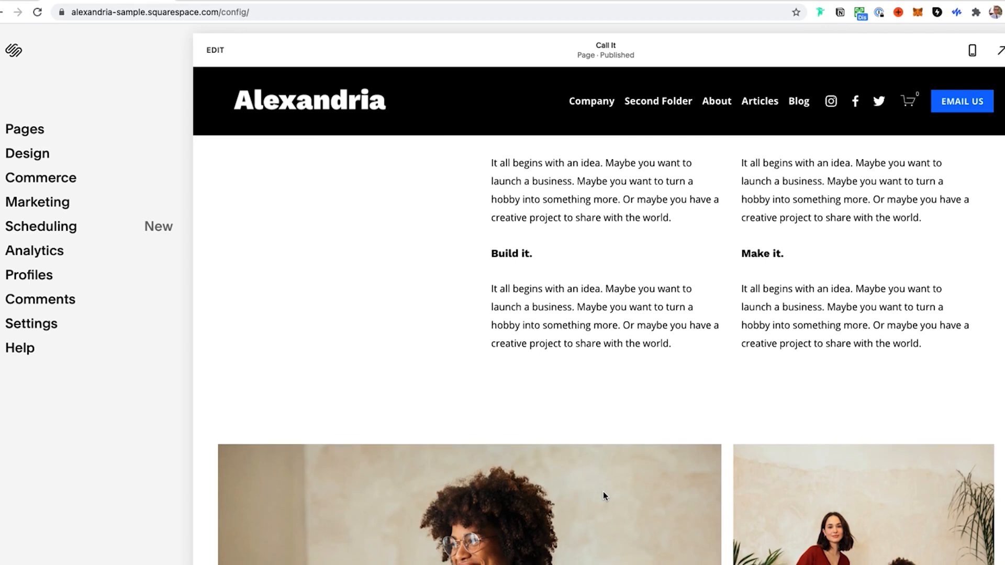
scroll("down", 3)
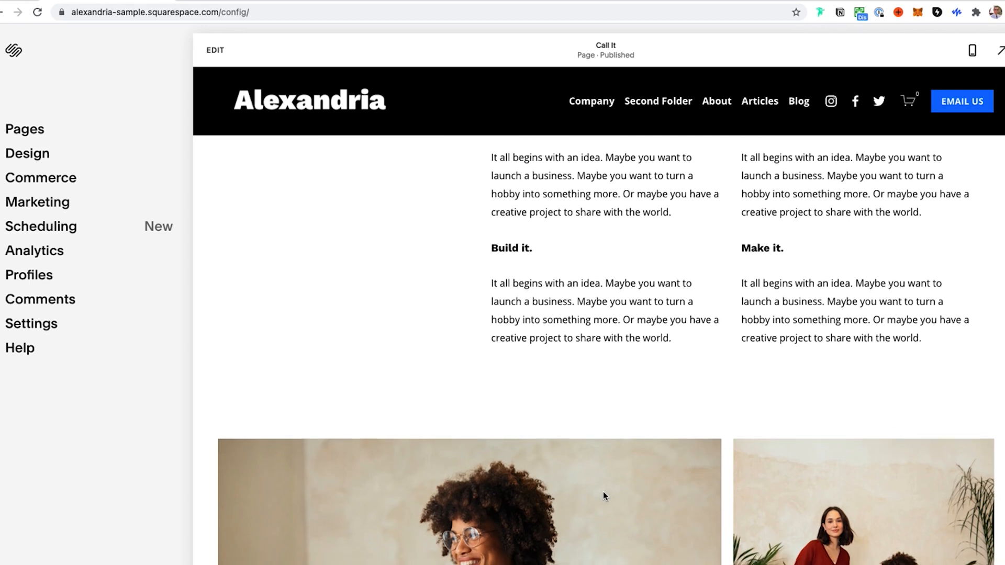
mouse_move(414, 276)
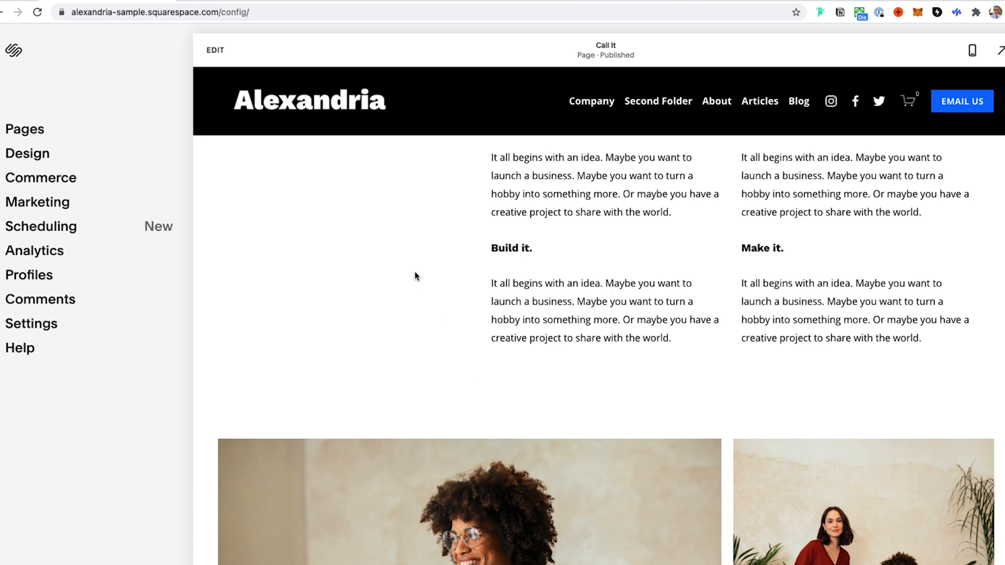
mouse_move(387, 109)
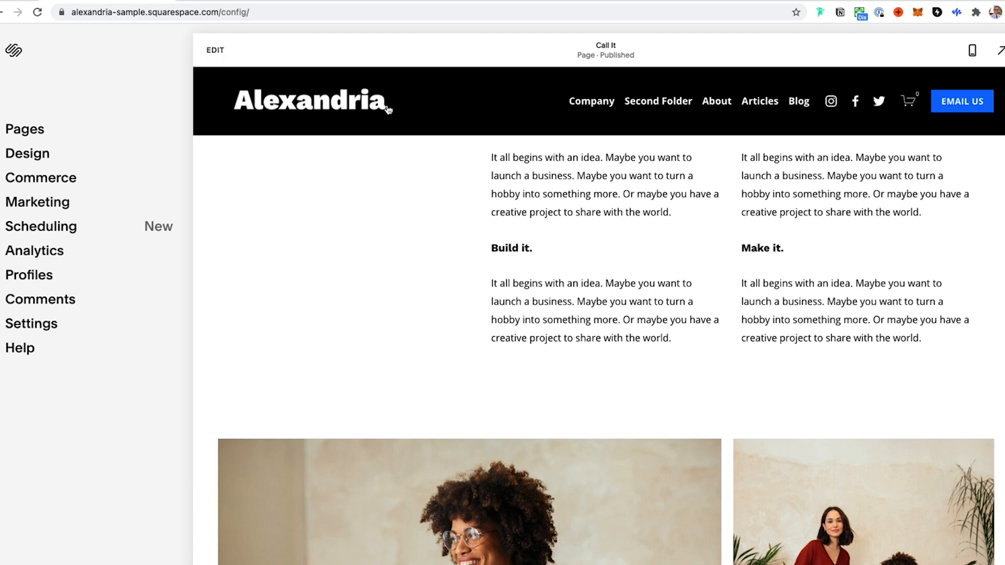
mouse_move(467, 189)
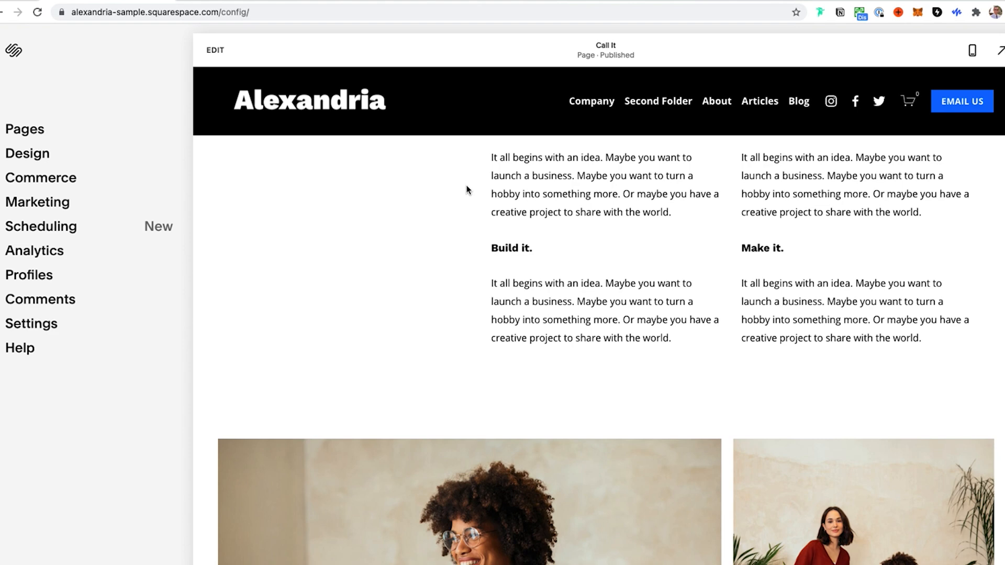
Step: Set the Call It site header to Fixed Position and leave header editing
left_click(214, 50)
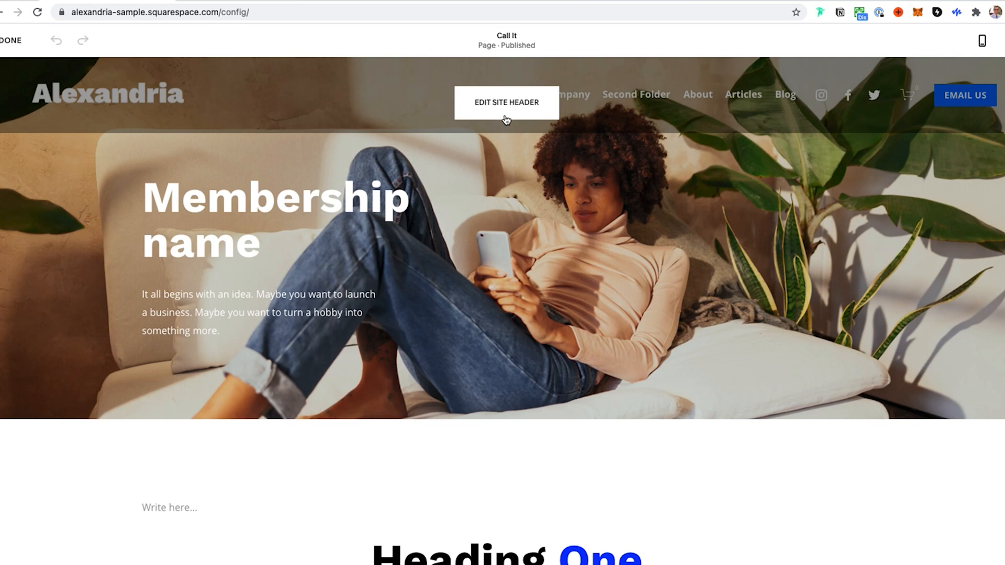
left_click(505, 103)
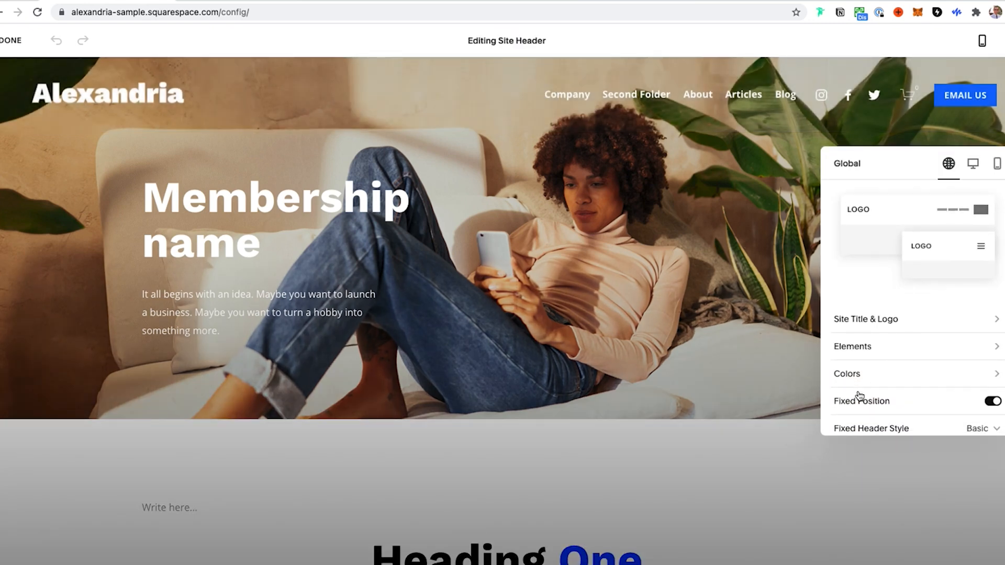
mouse_move(302, 239)
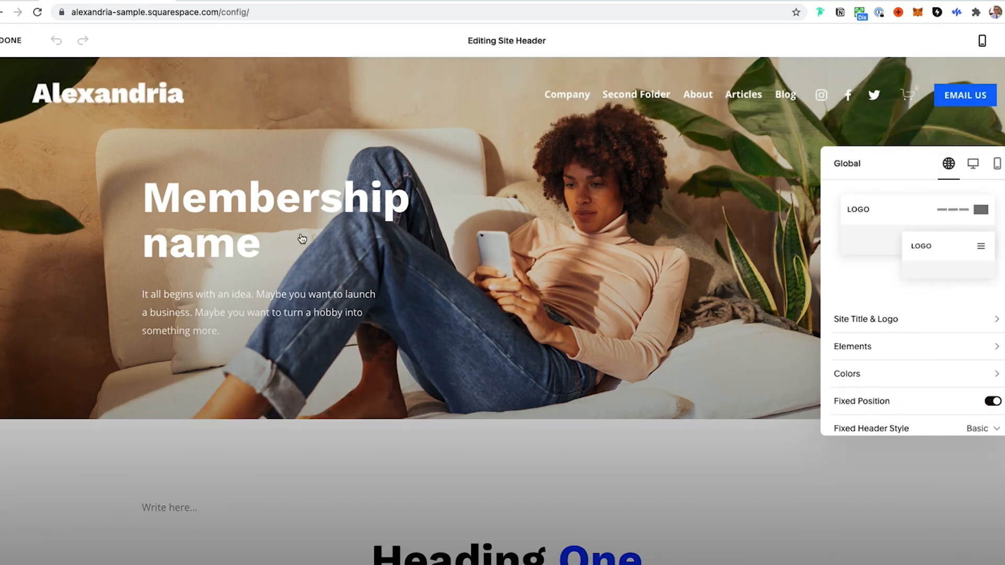
left_click(10, 41)
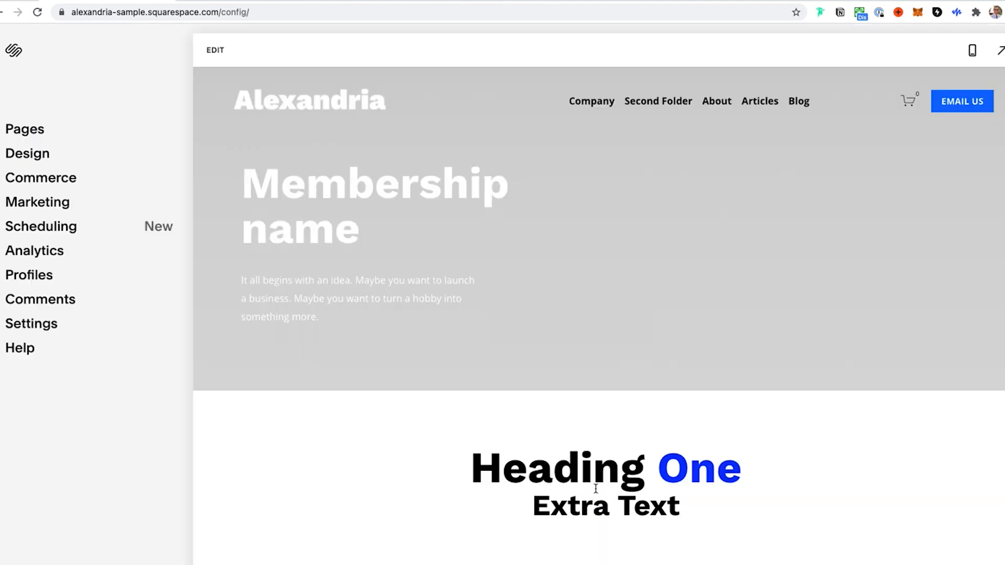
Step: Review the Member benefits section, then re-enter the Call It editor
scroll("down", 3)
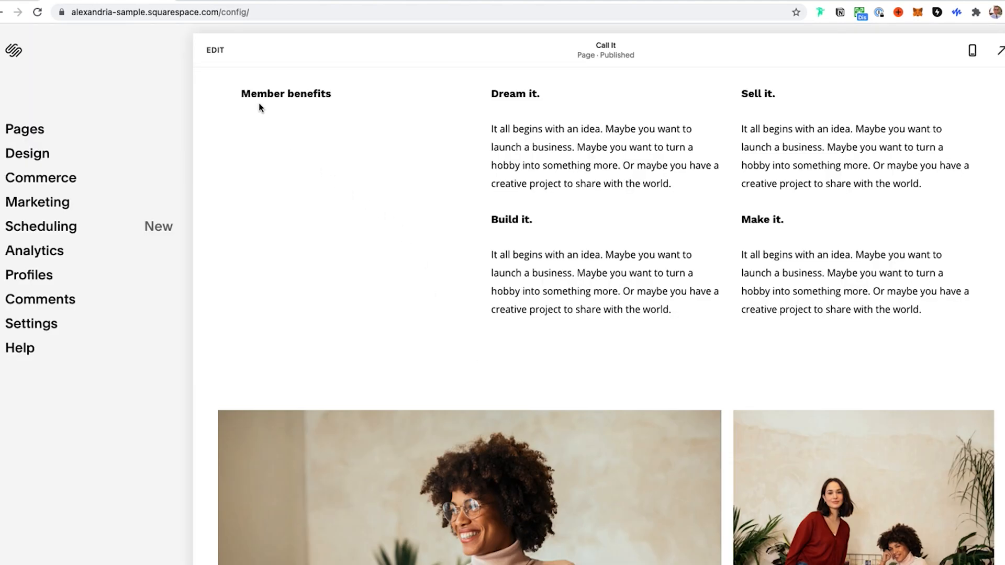
mouse_move(540, 218)
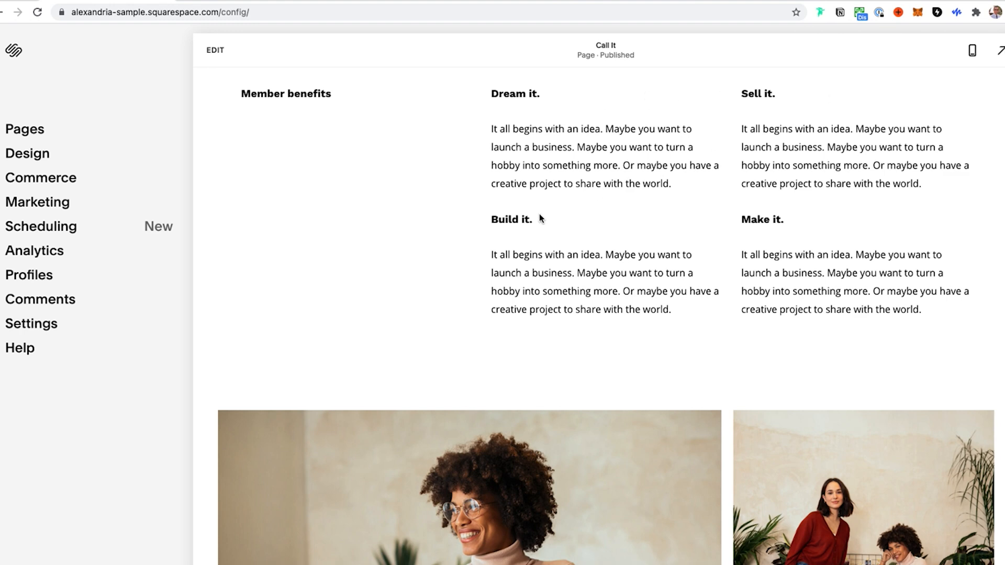
left_click(214, 50)
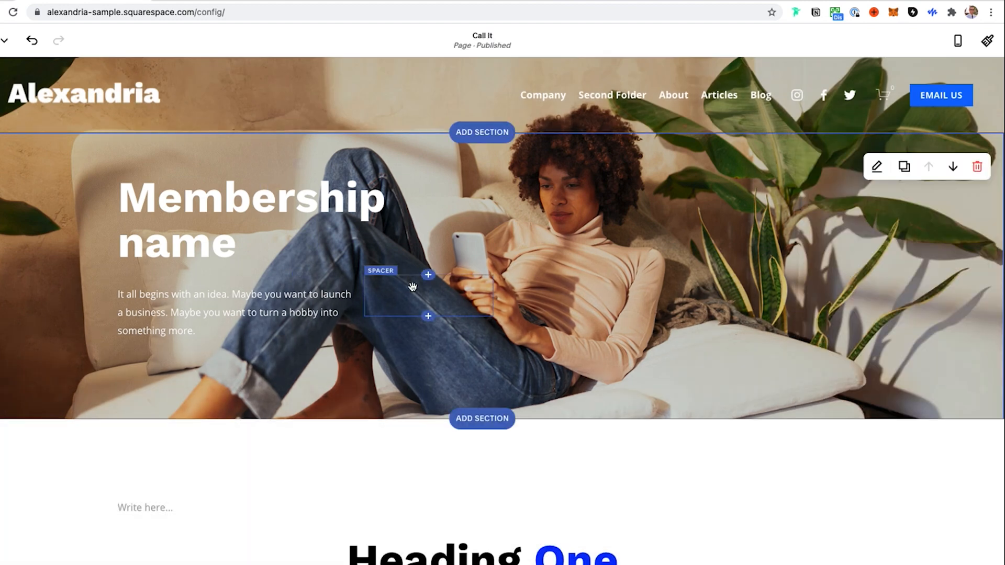
Step: Insert a Spacer block just above the Member benefits row
scroll("down", 3)
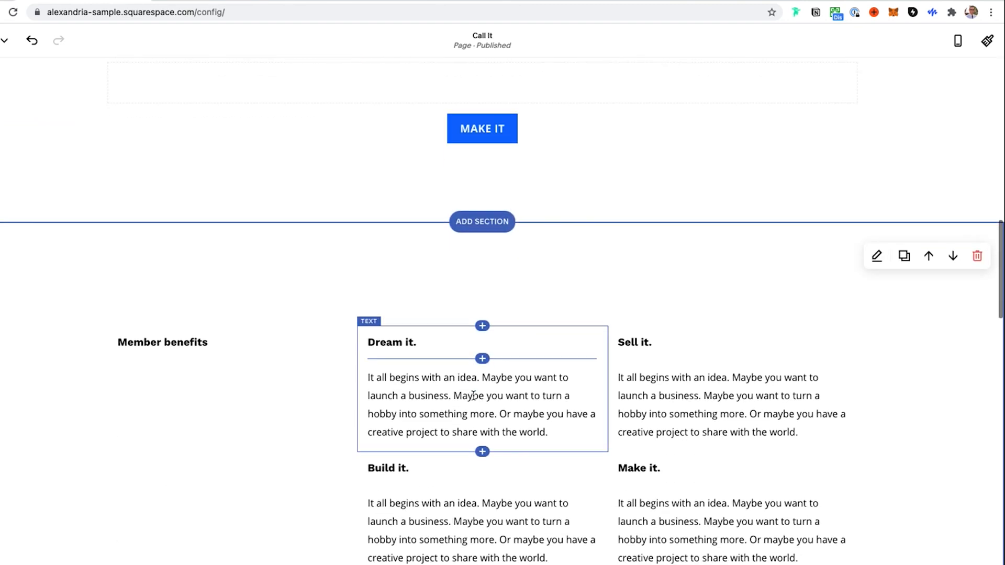
scroll("down", 3)
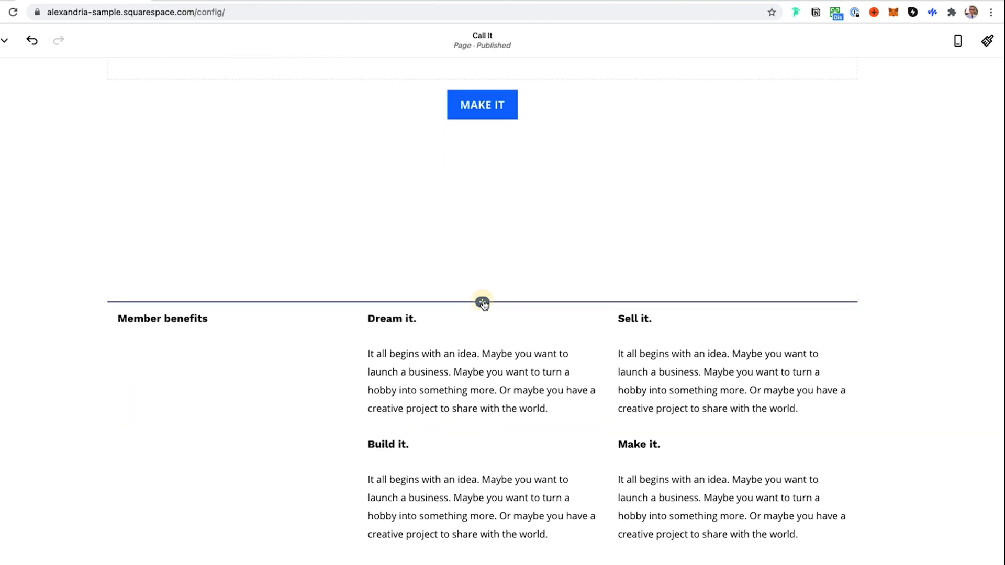
left_click(481, 302)
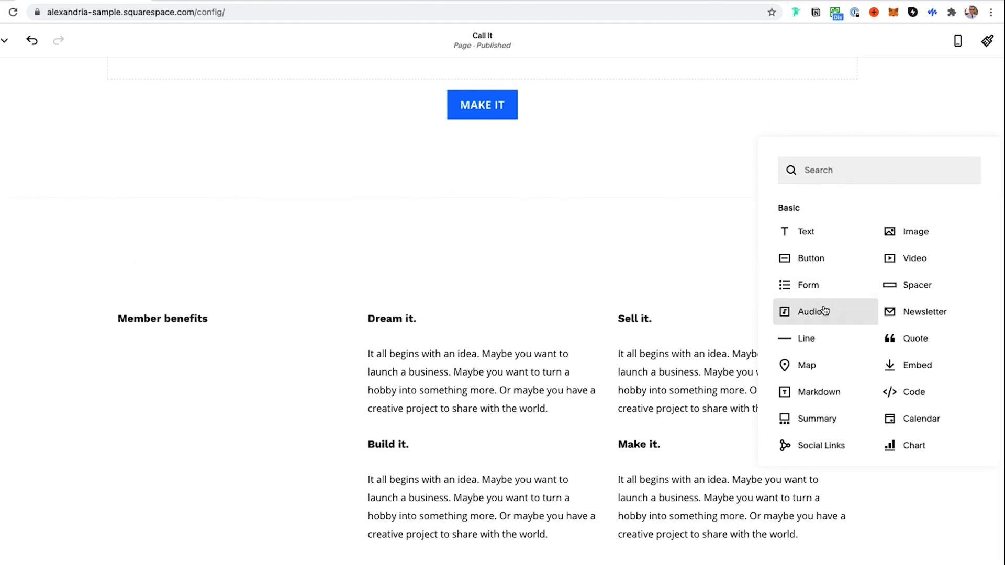
left_click(917, 285)
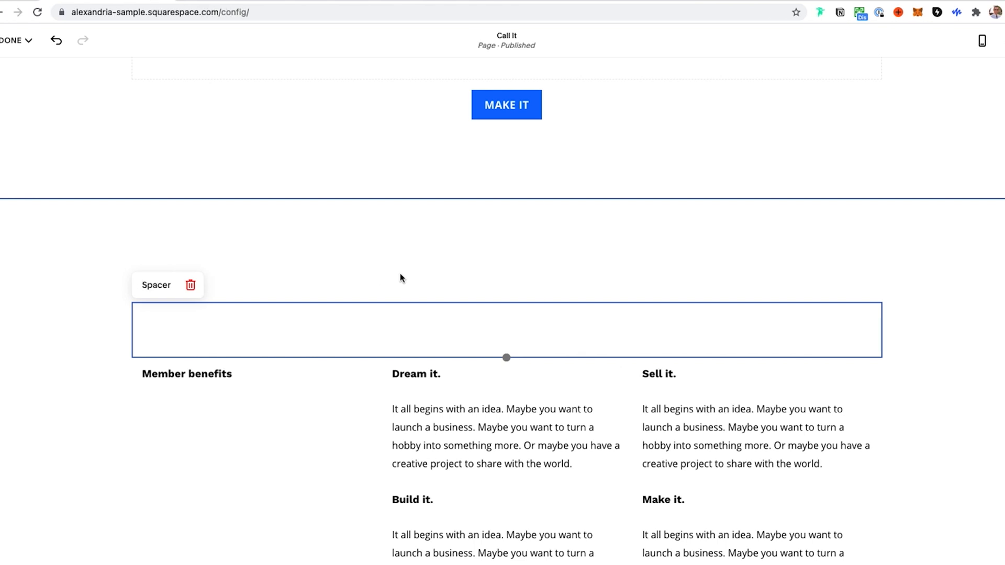
Step: Finish editing with Done and save the Call It page
left_click(13, 40)
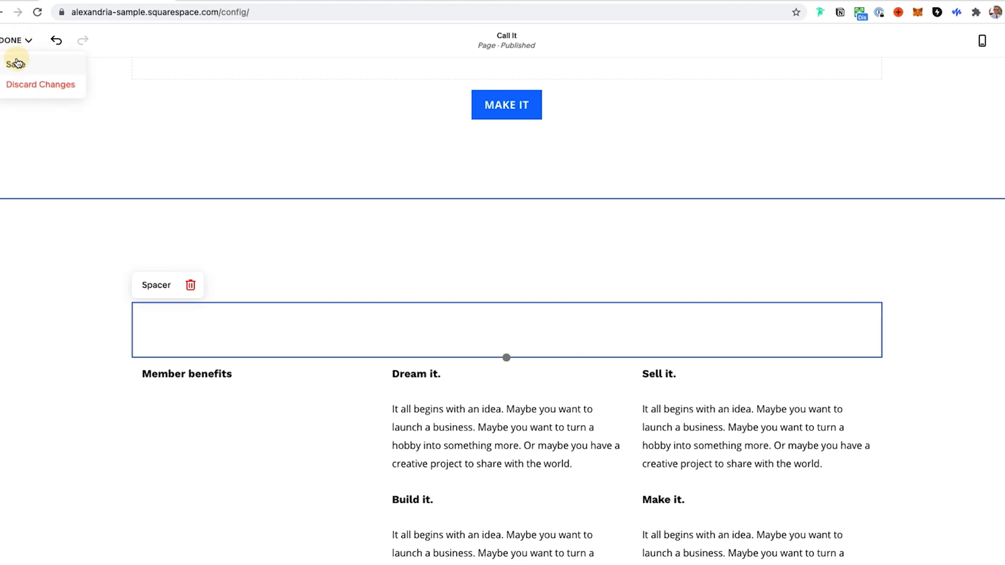
left_click(13, 63)
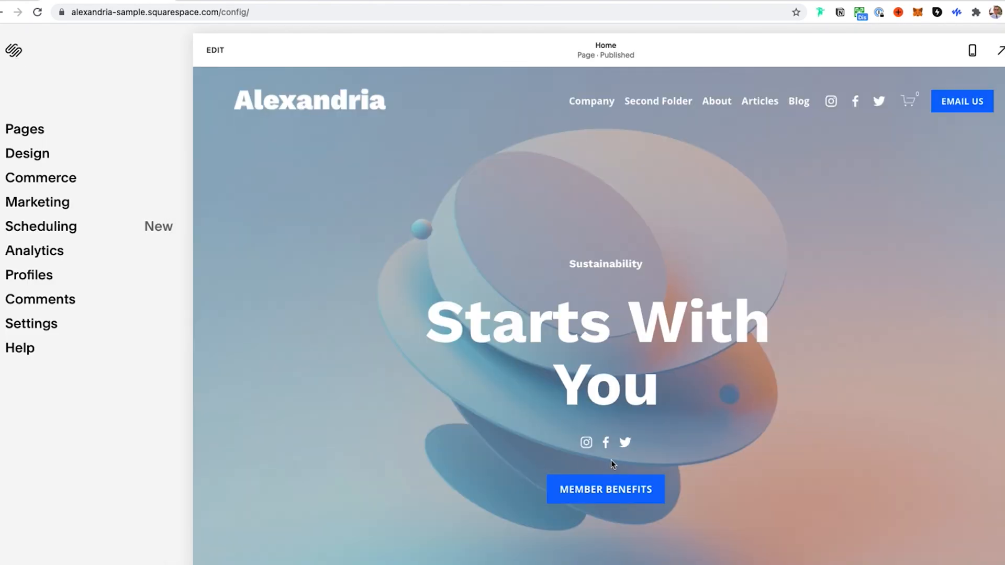
Step: Follow the Home page Member Benefits button to the Call It page
left_click(604, 489)
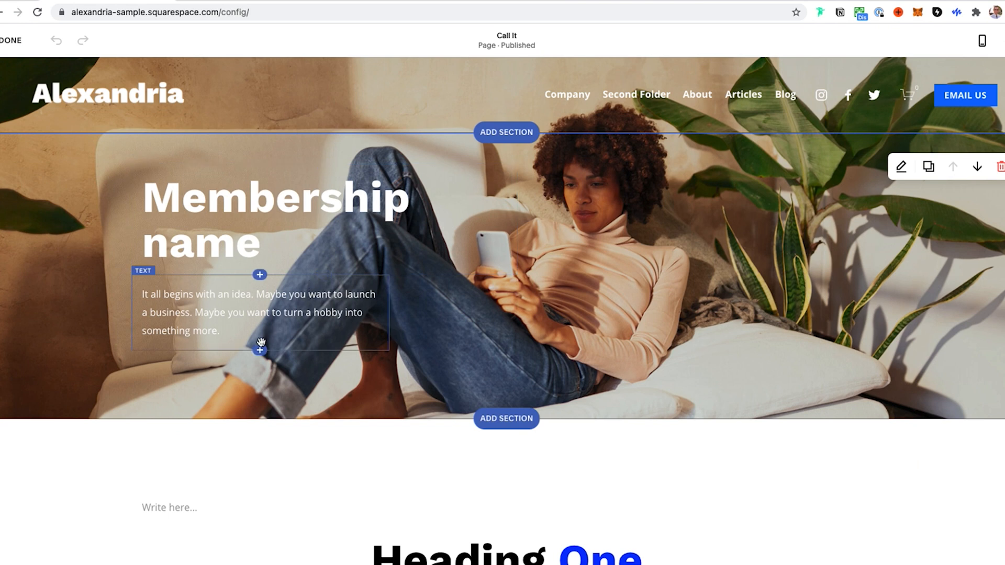
Step: Link the word 'more' in the hero paragraph to /call-it#benefits and apply it
left_click(218, 331)
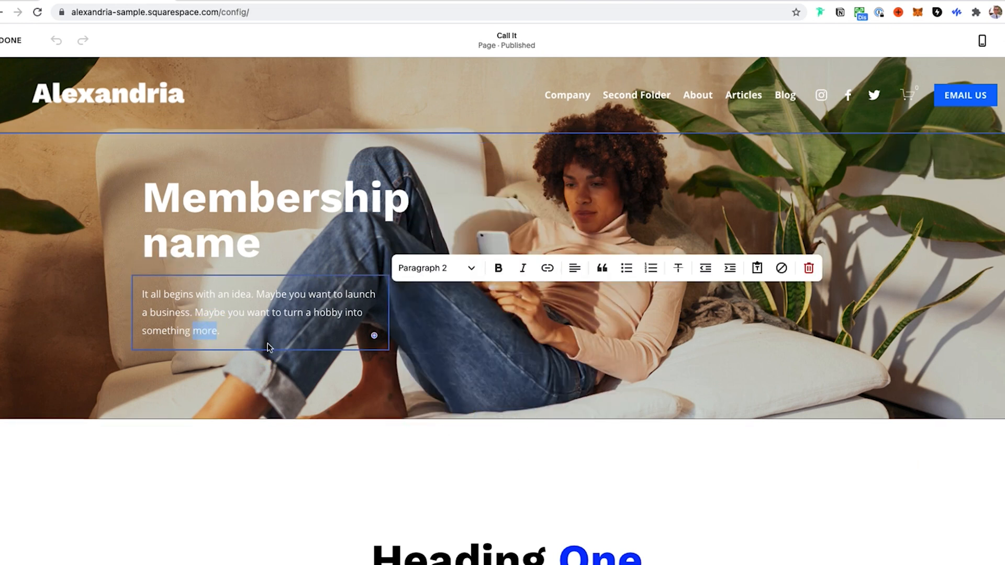
left_click(547, 268)
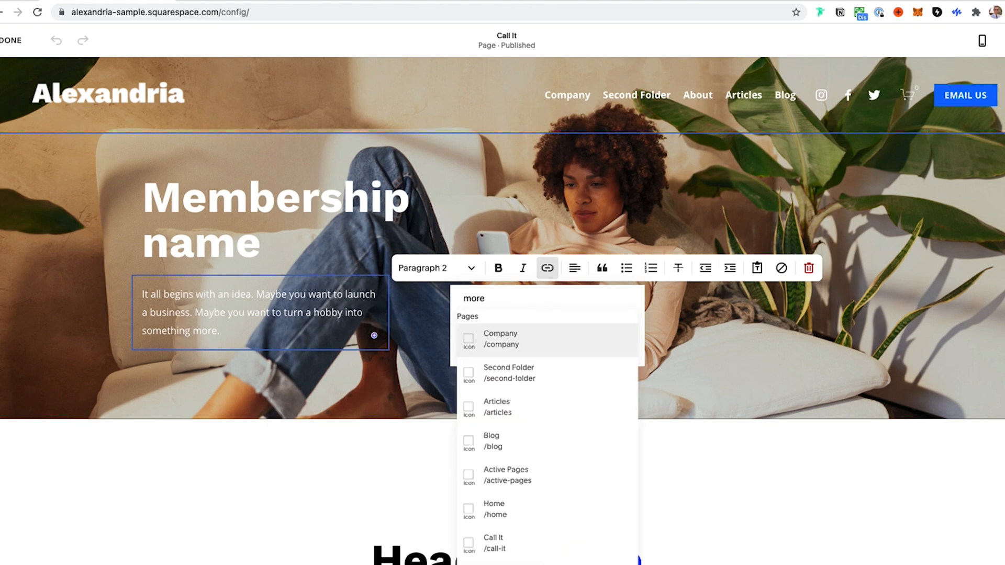
left_click(493, 543)
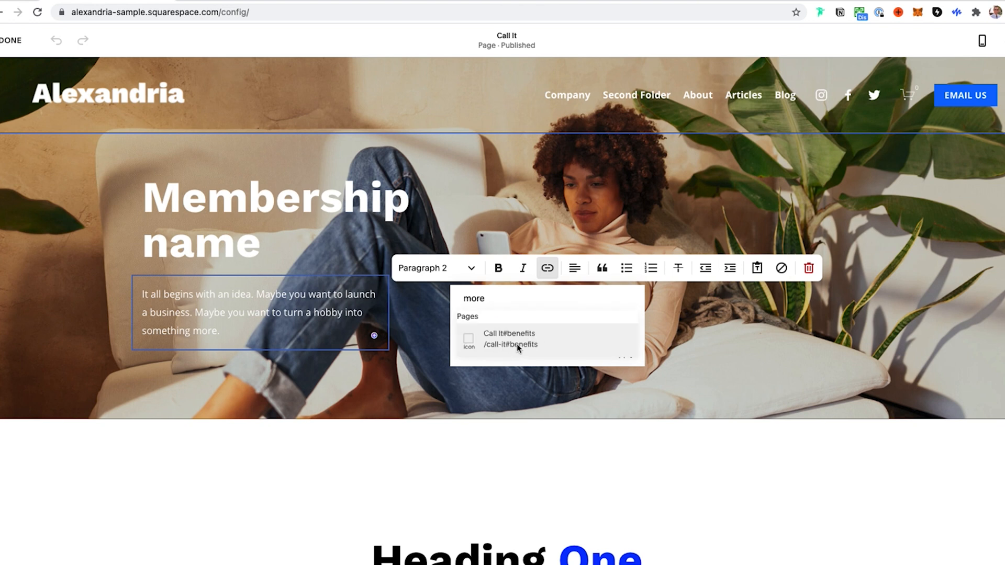
left_click(509, 344)
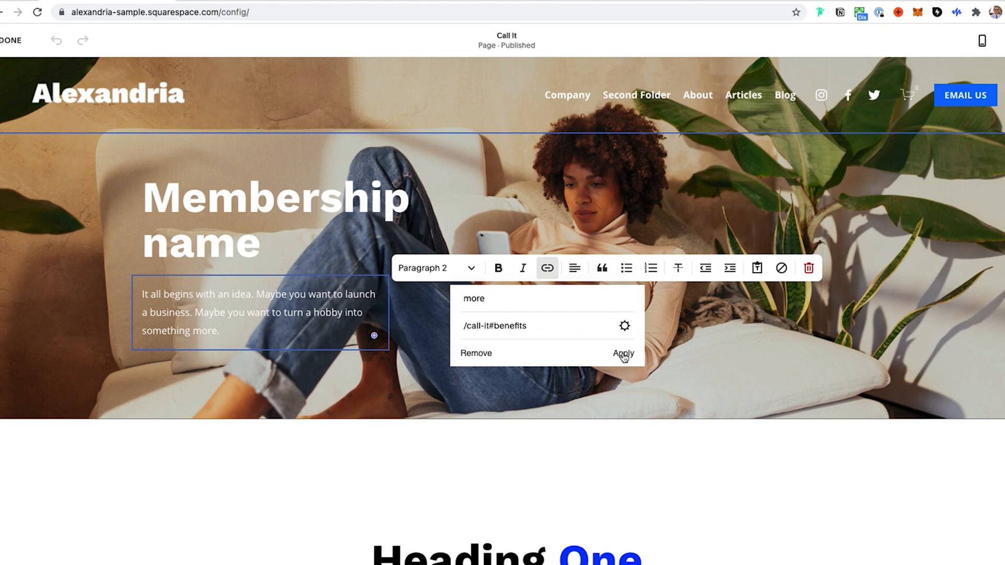
left_click(622, 353)
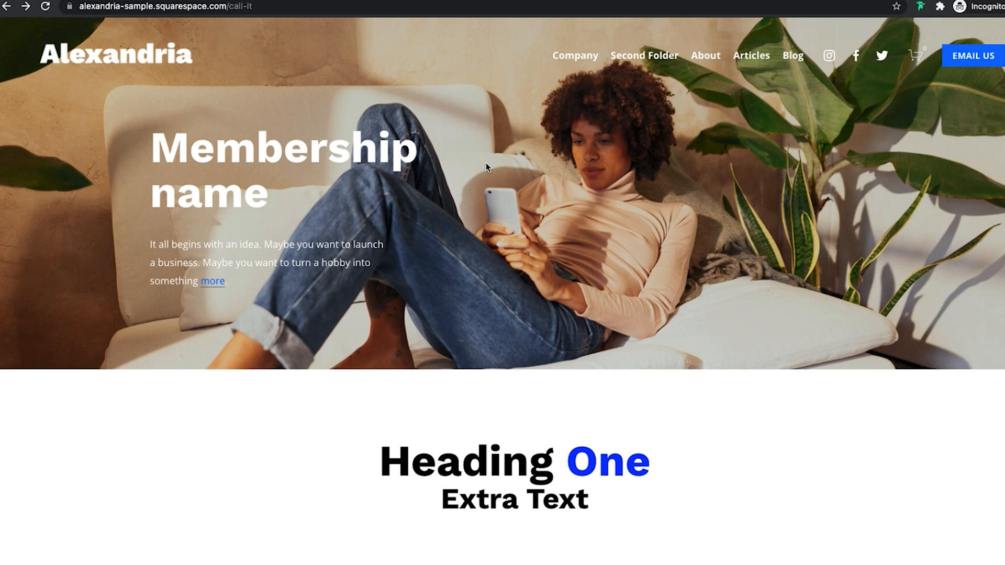
mouse_move(525, 175)
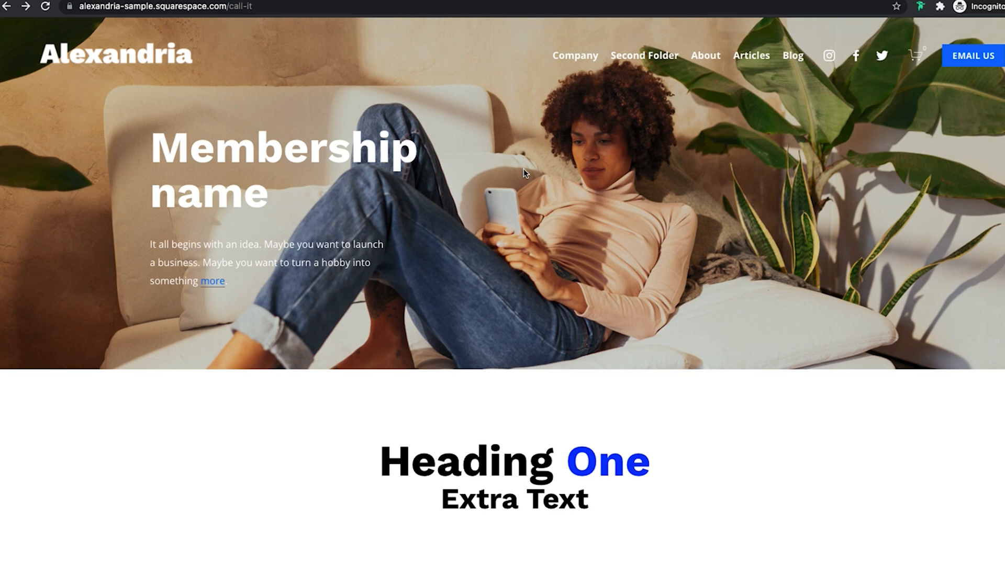
Step: Follow the 'more' link on the live Call It page to jump to Member benefits
left_click(213, 280)
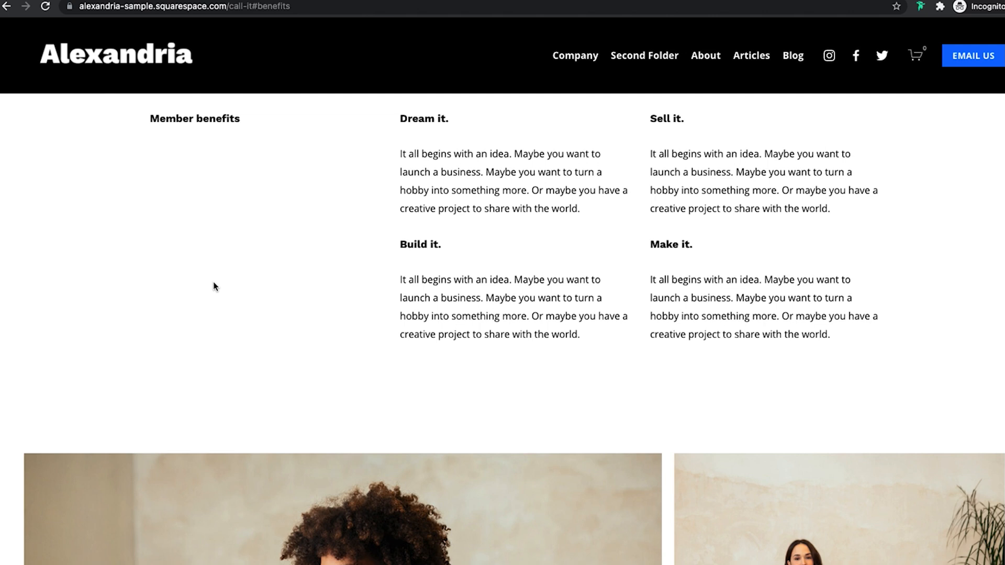
mouse_move(366, 249)
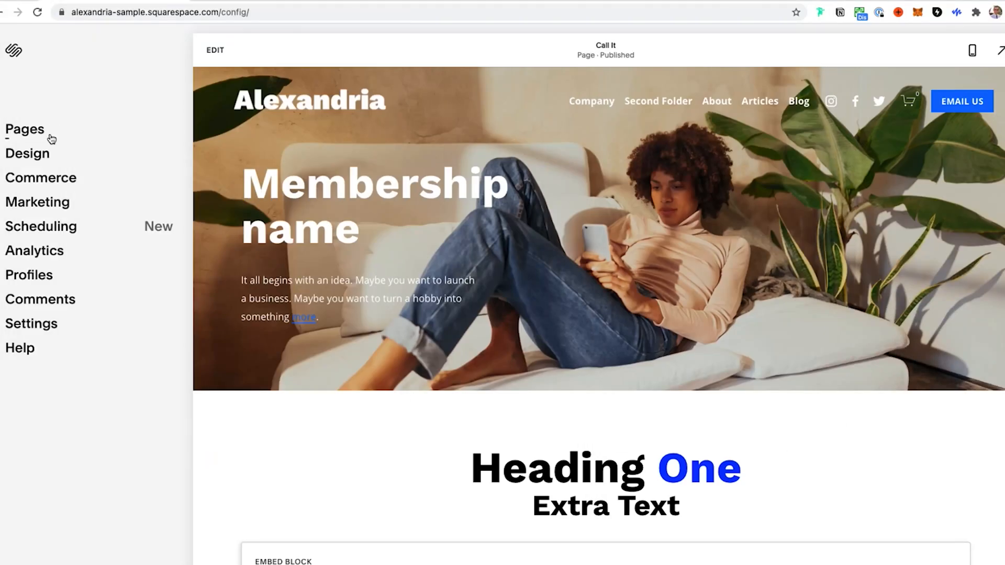
Step: Bring up the Custom CSS editor from the site's Design settings
left_click(28, 153)
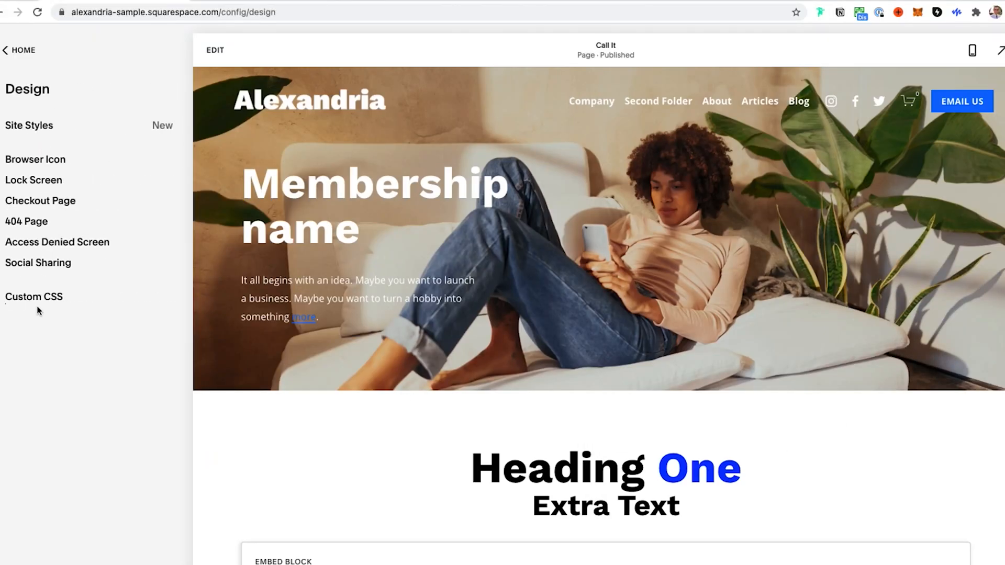
left_click(34, 296)
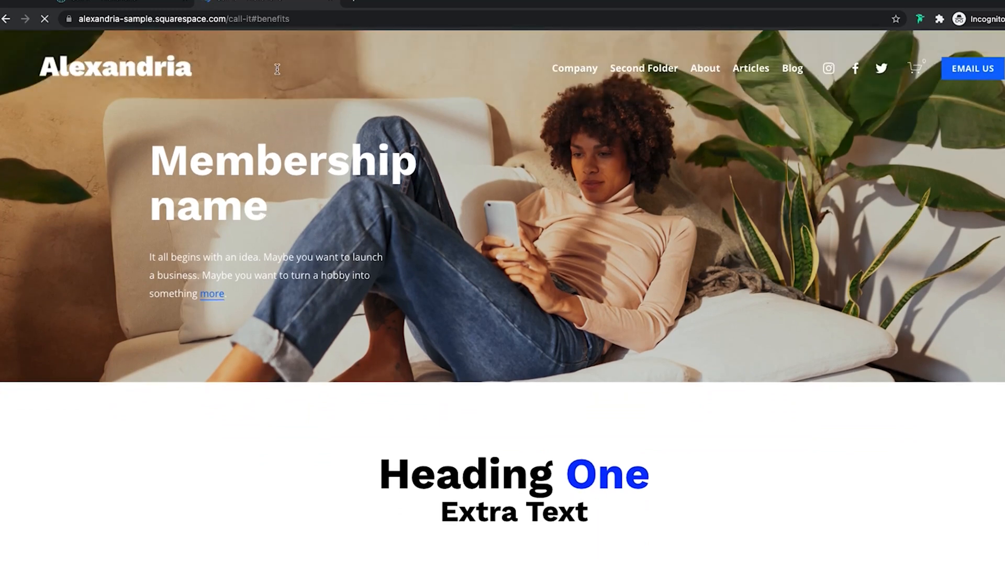
Step: Test that 'more' now smooth-scrolls the live page down to Member benefits
left_click(186, 19)
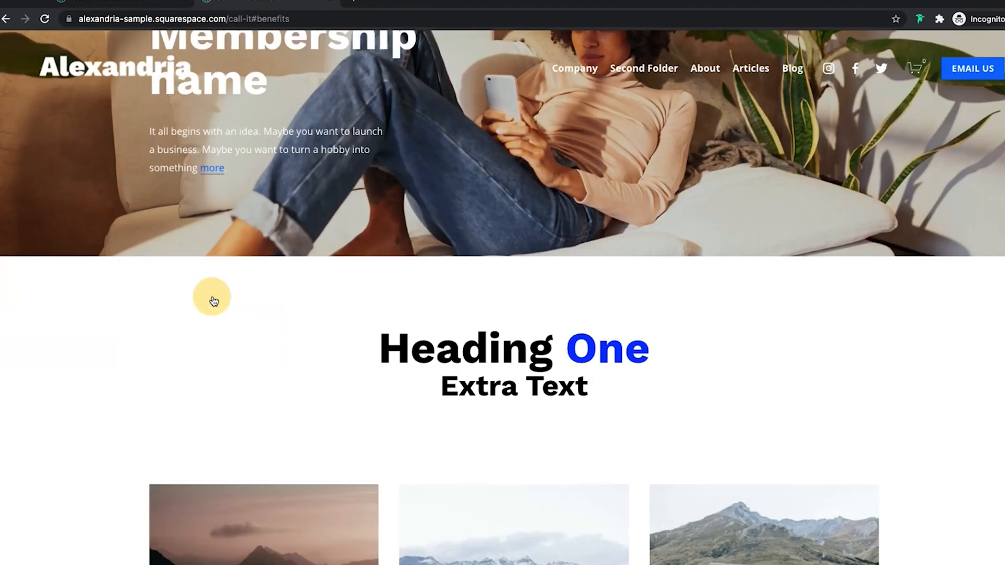
scroll("down", 3)
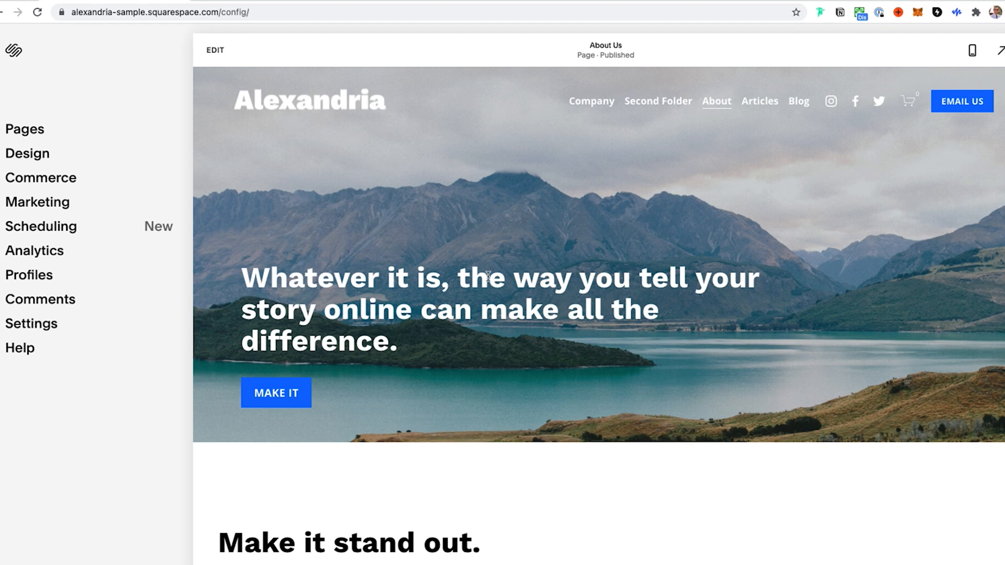
Step: Edit About Us, browse Add Section layouts below the hero, then close without adding
left_click(215, 50)
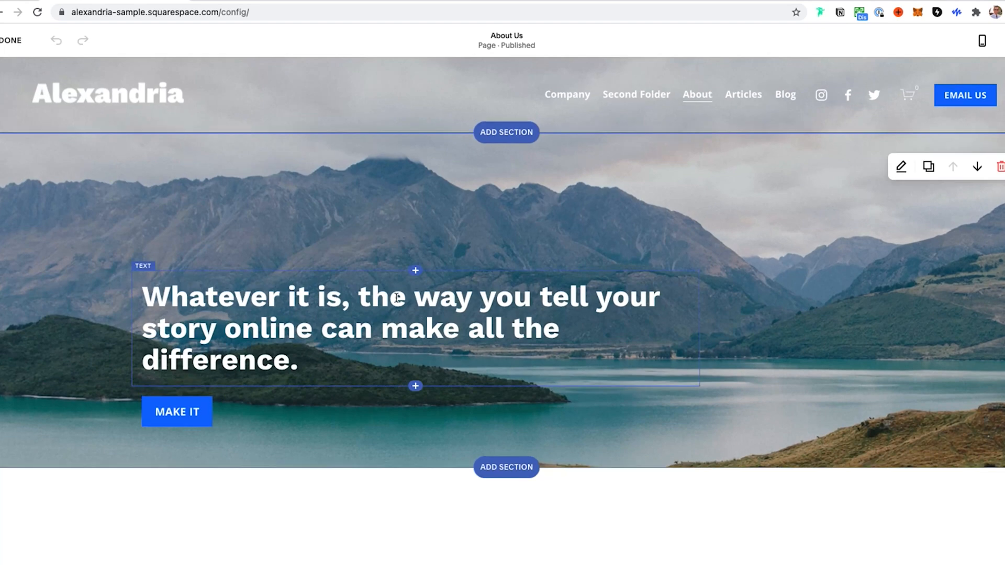
scroll("down", 3)
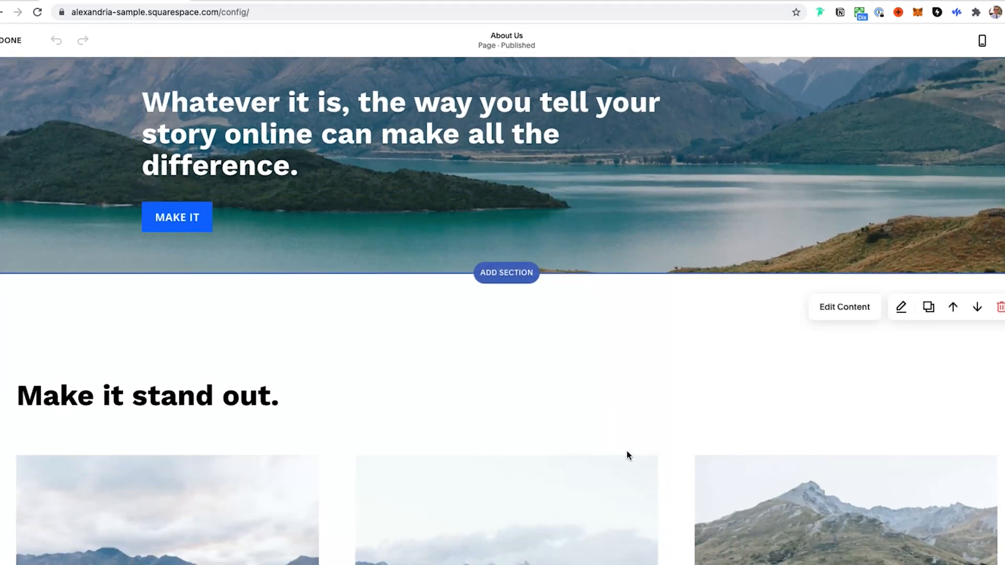
scroll("down", 3)
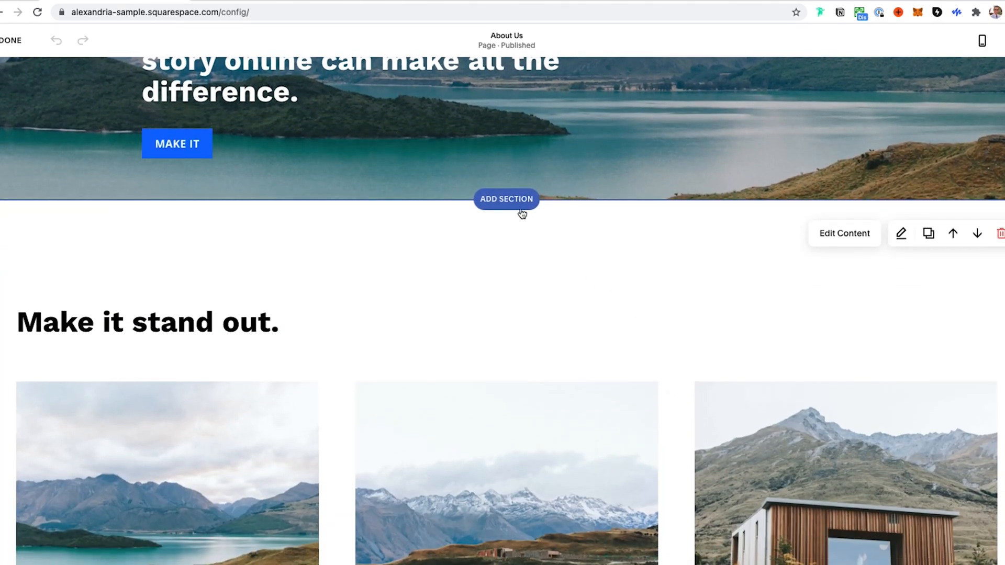
left_click(505, 198)
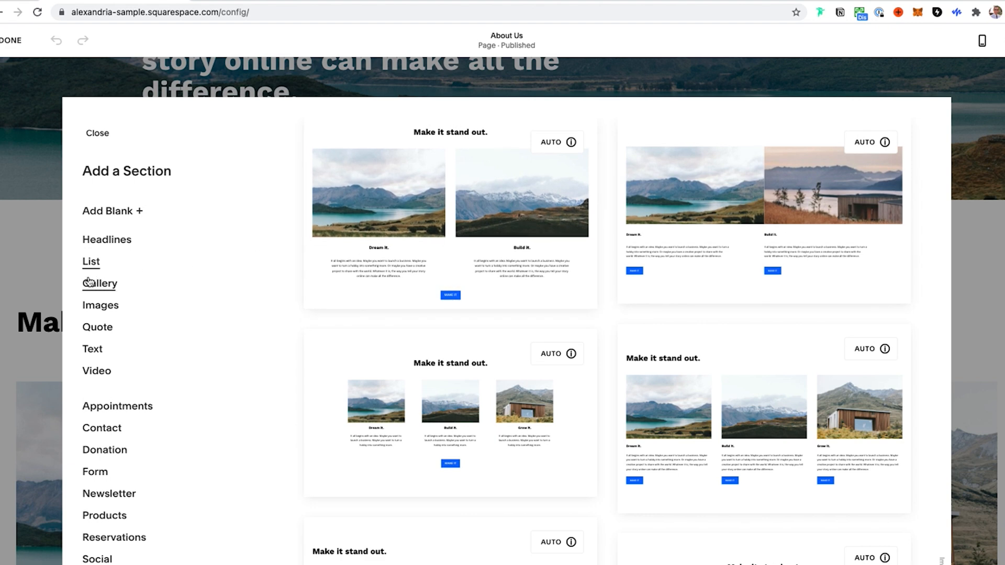
left_click(99, 284)
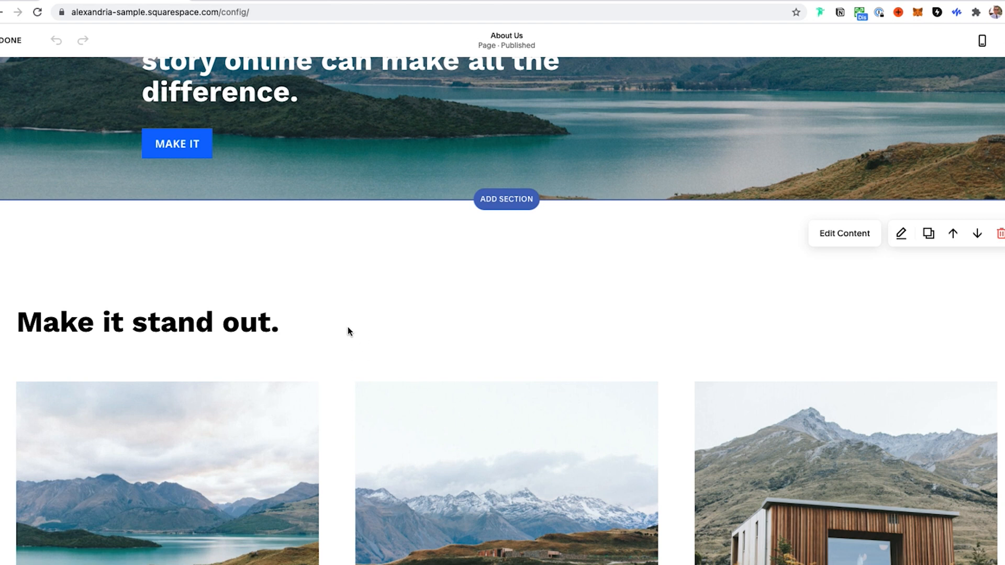
mouse_move(575, 329)
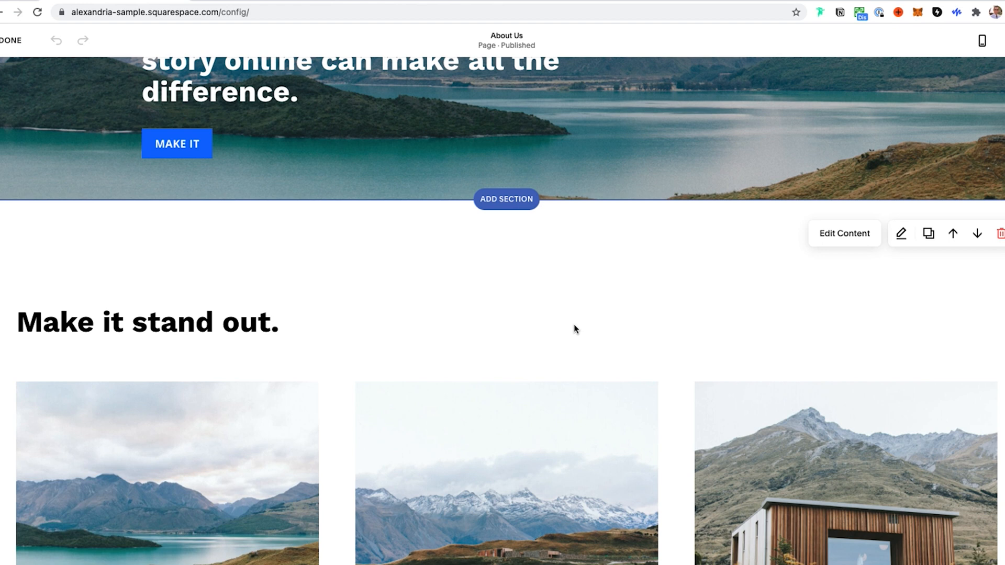
mouse_move(750, 307)
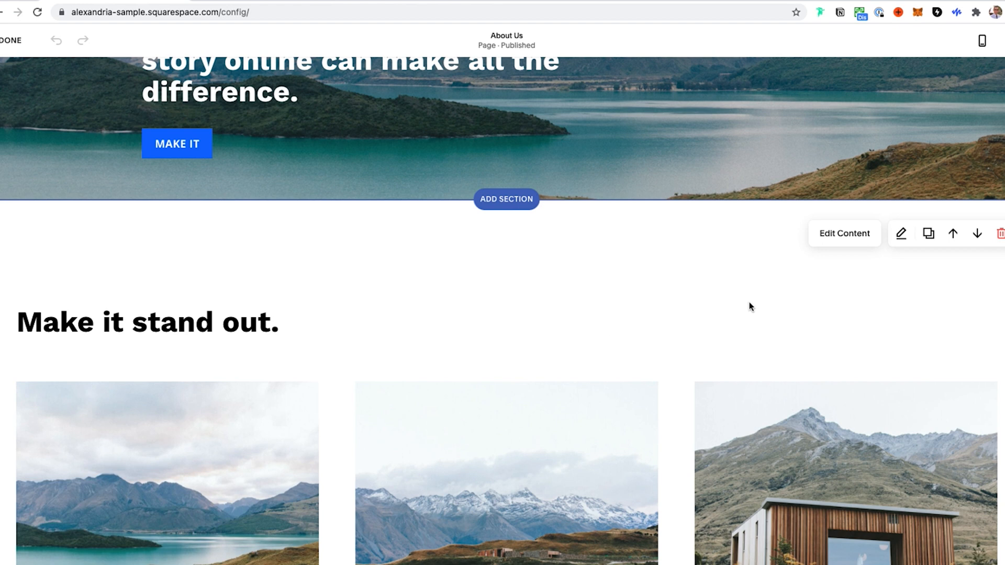
scroll("down", 3)
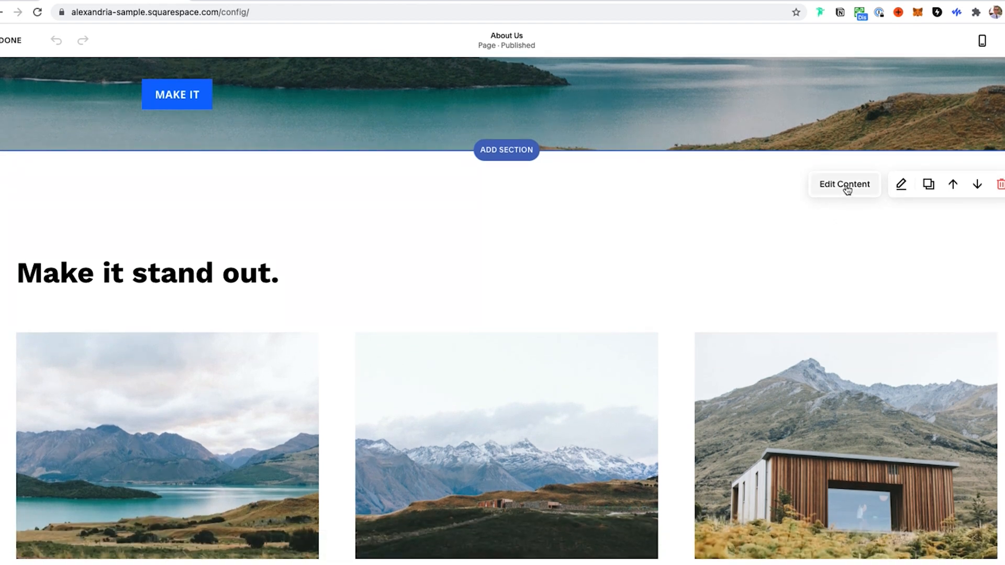
mouse_move(241, 252)
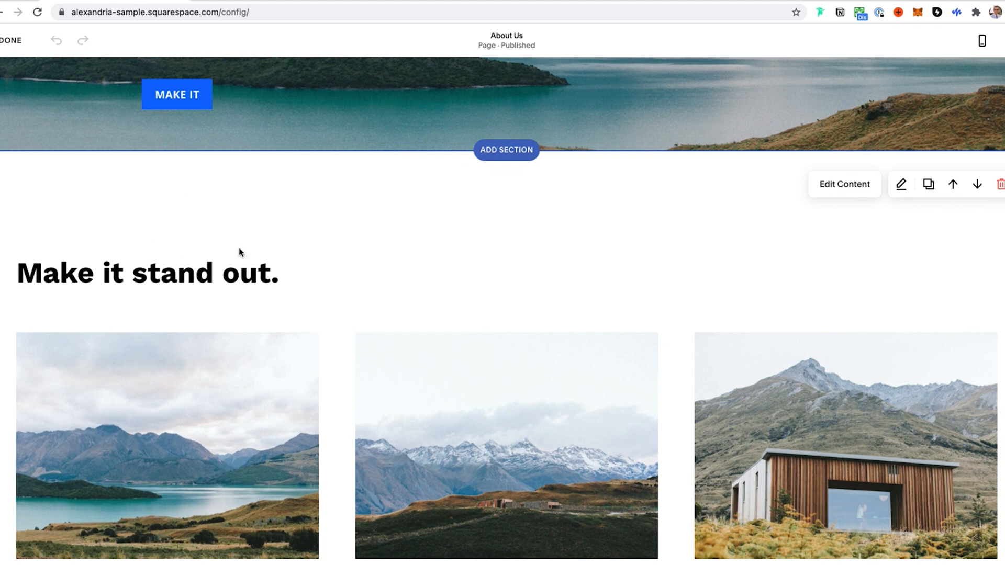
mouse_move(284, 249)
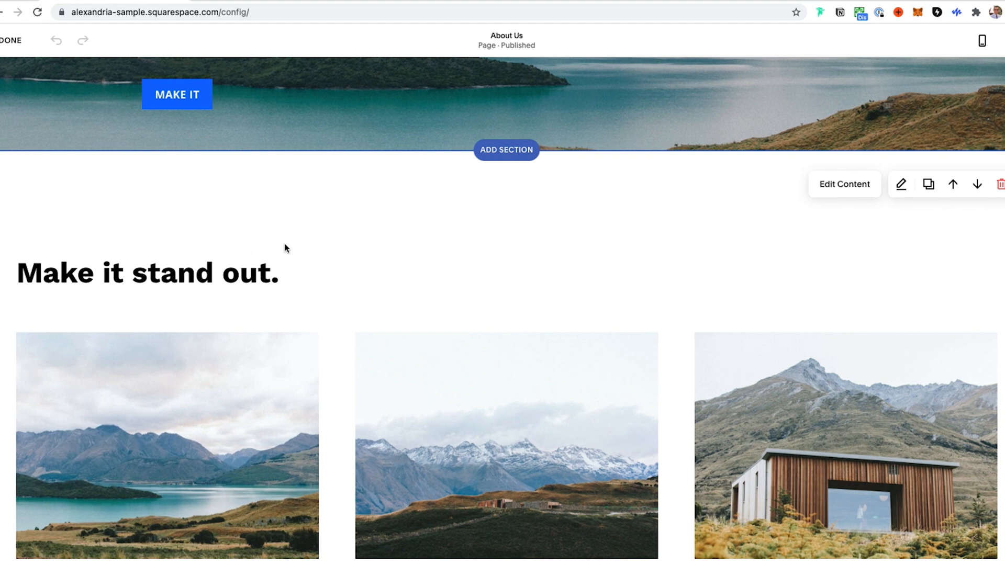
mouse_move(951, 265)
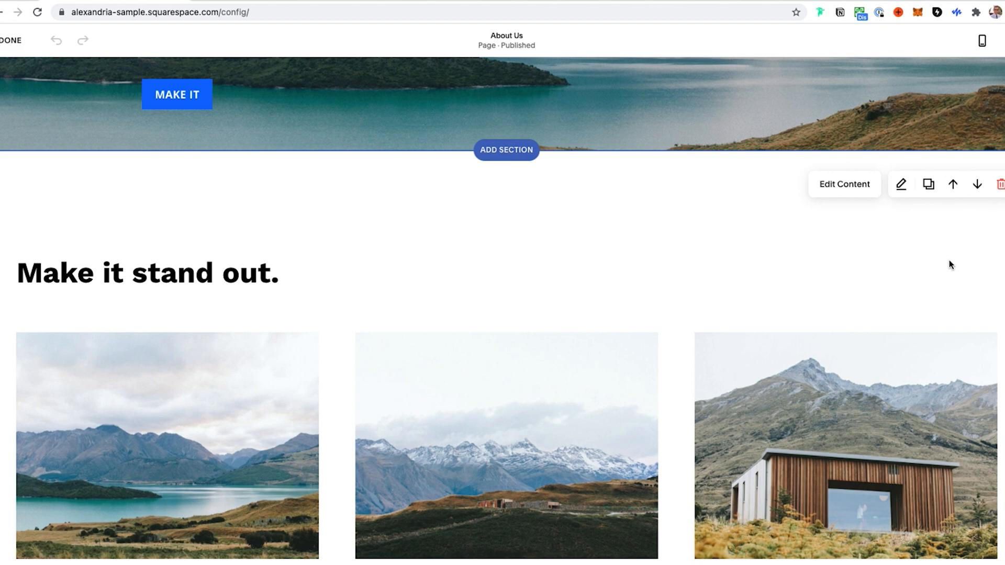
scroll("down", 3)
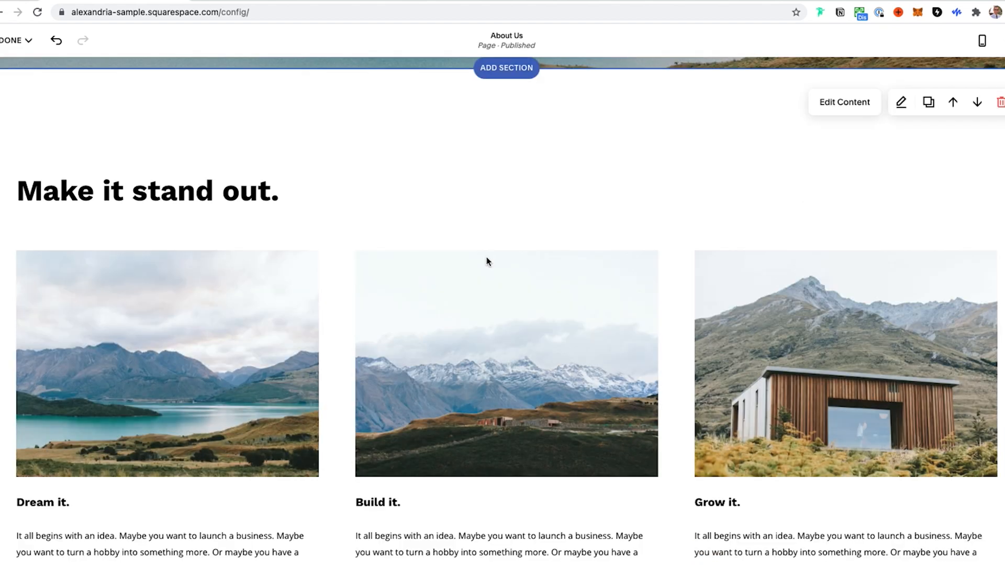